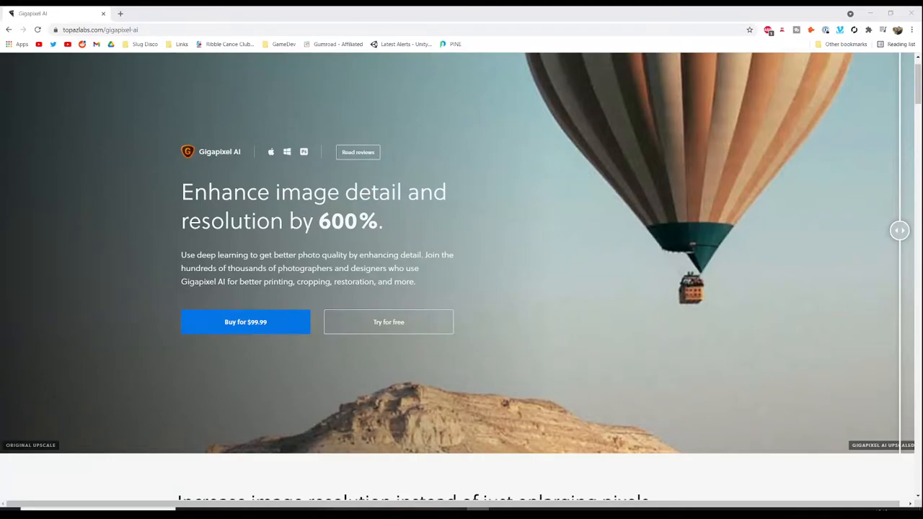
Compare the balloon photo's original and upscaled halves, then request a Gigapixel AI free trial
{"action": "left_click_drag", "start_coordinate": [899, 230], "coordinate": [556, 231]}
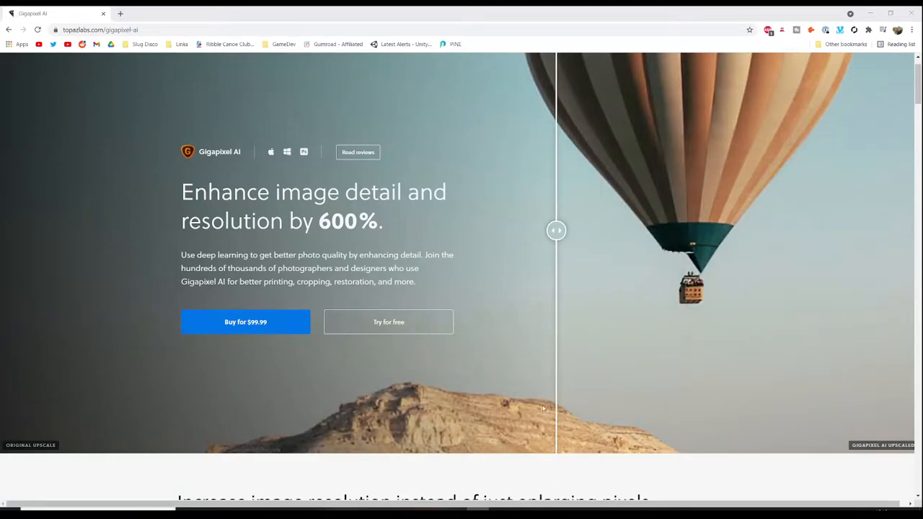
{"action": "left_click_drag", "start_coordinate": [556, 230], "coordinate": [200, 230]}
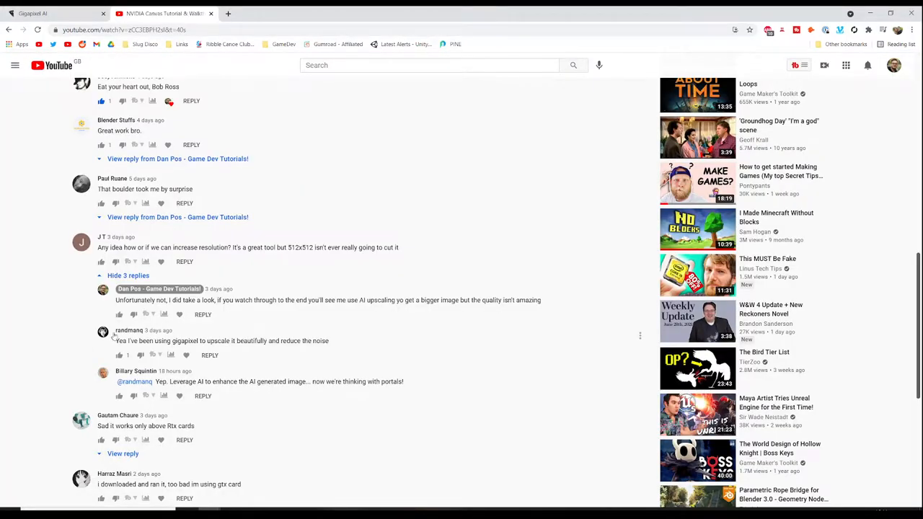
{"action": "mouse_move", "coordinate": [173, 336]}
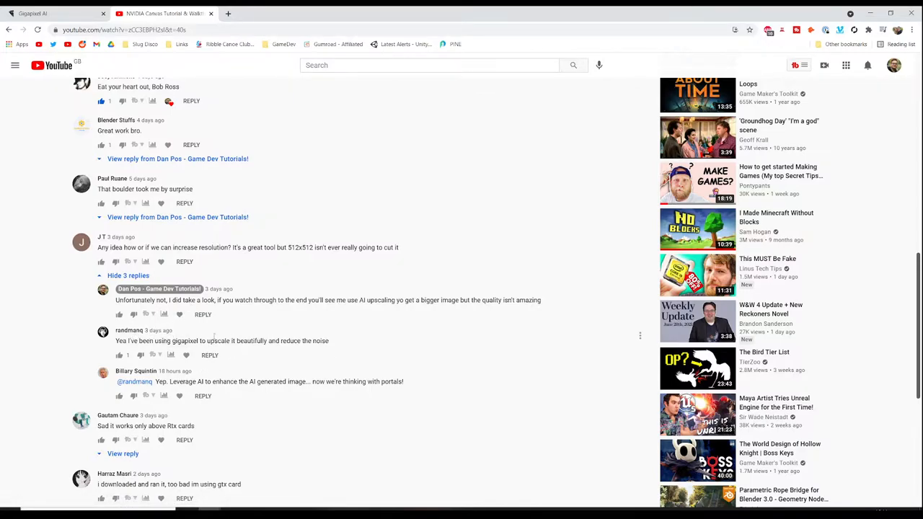
{"action": "mouse_move", "coordinate": [312, 345]}
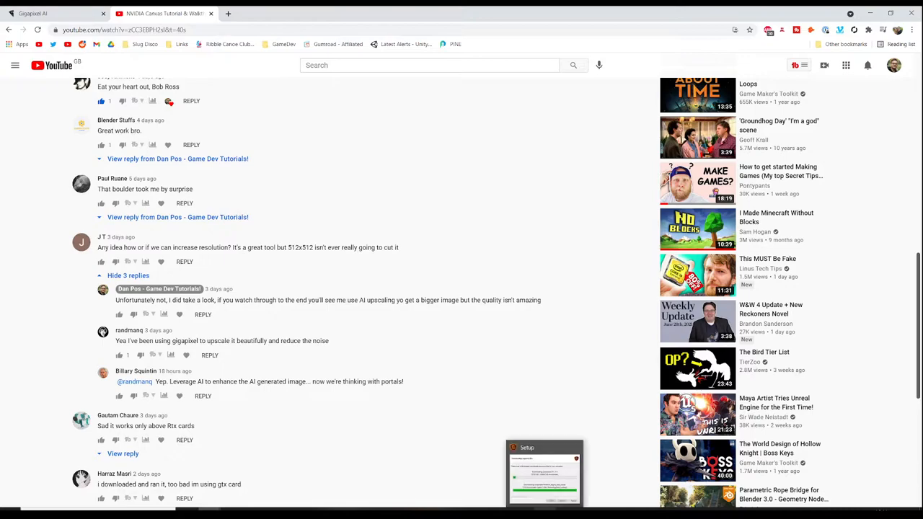
{"action": "left_click", "coordinate": [54, 13]}
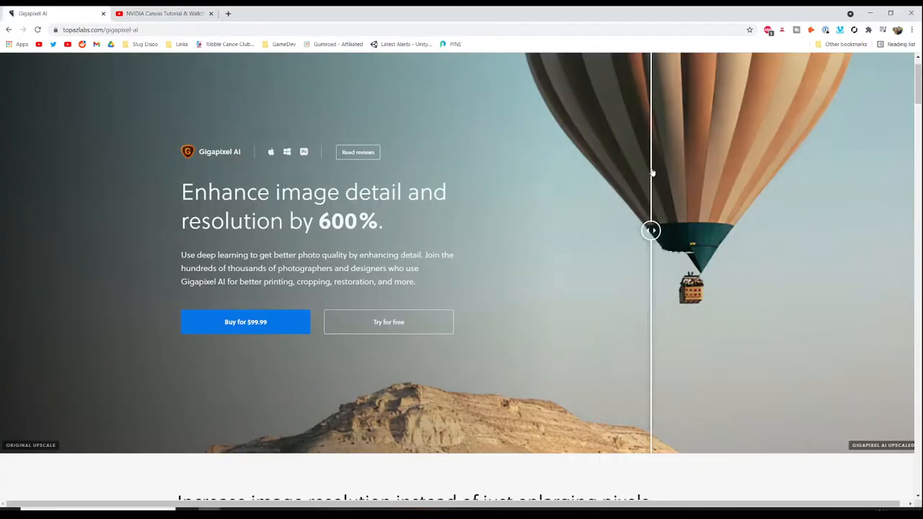
{"action": "left_click_drag", "start_coordinate": [650, 231], "coordinate": [307, 231]}
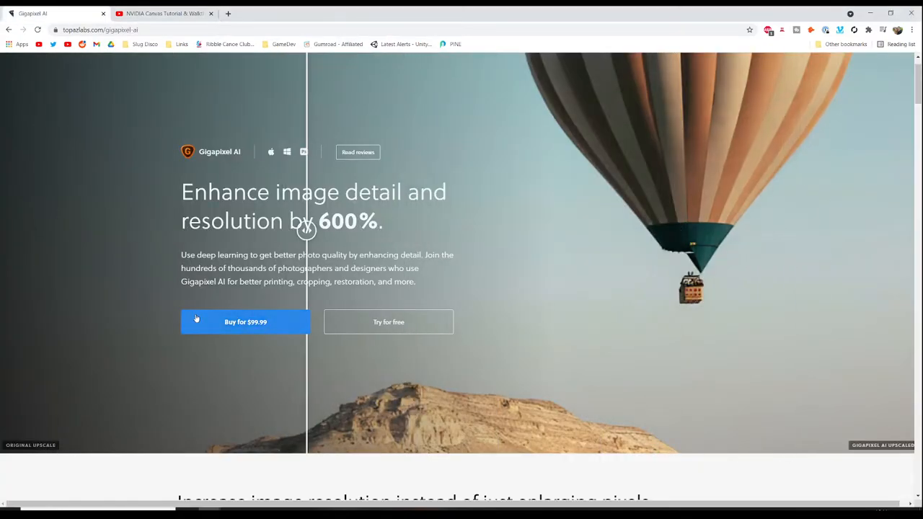
{"action": "left_click_drag", "start_coordinate": [306, 231], "coordinate": [339, 231]}
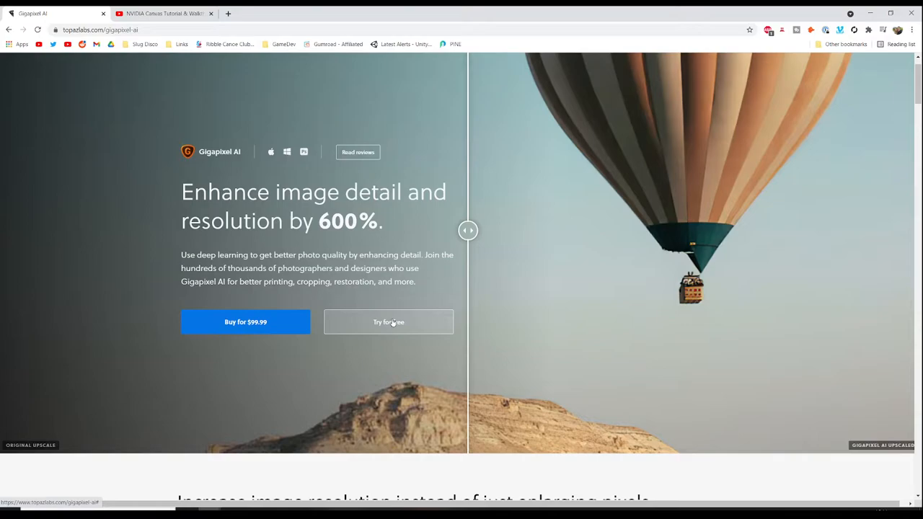
{"action": "left_click", "coordinate": [388, 322]}
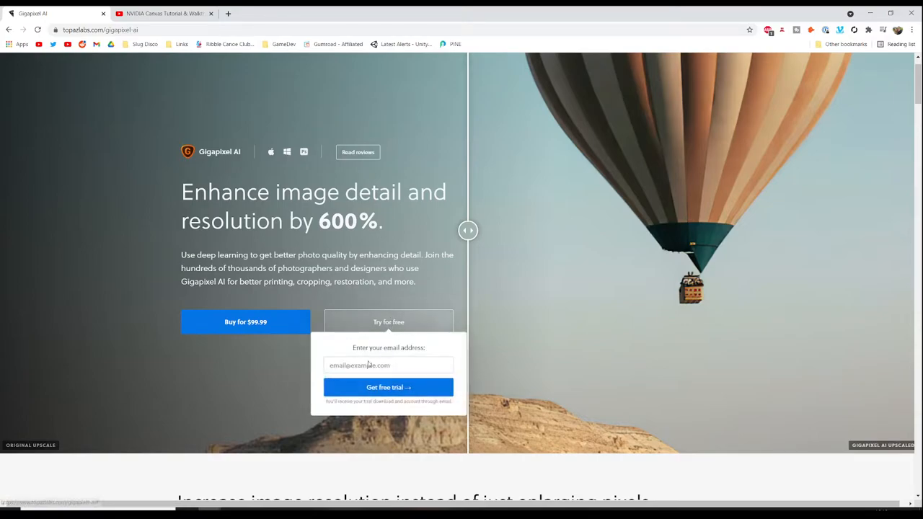
{"action": "left_click_drag", "start_coordinate": [468, 231], "coordinate": [542, 231]}
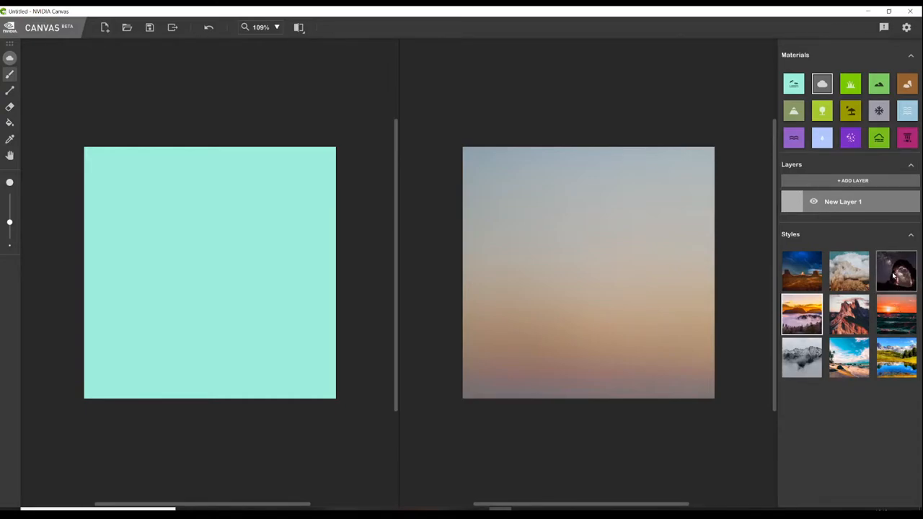
Apply the starry night style, try desert dusk, then return to starry night
{"action": "left_click", "coordinate": [896, 272]}
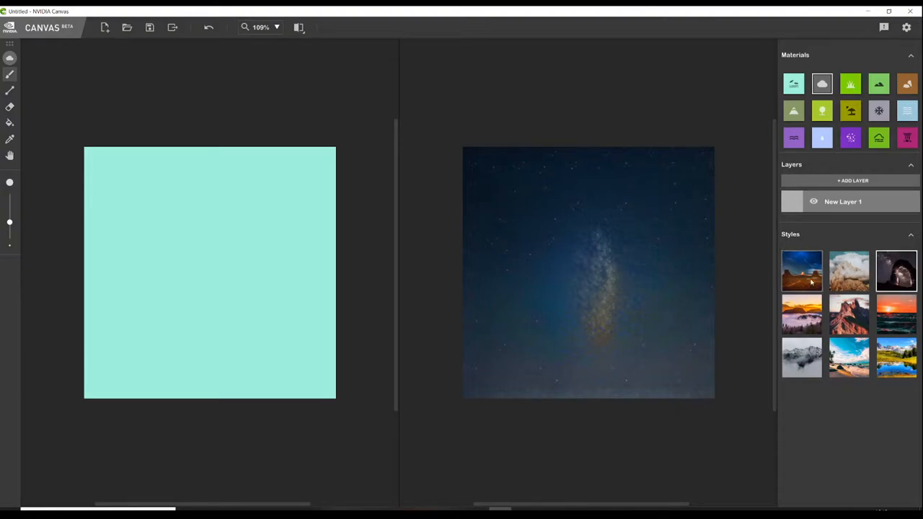
{"action": "left_click", "coordinate": [801, 271]}
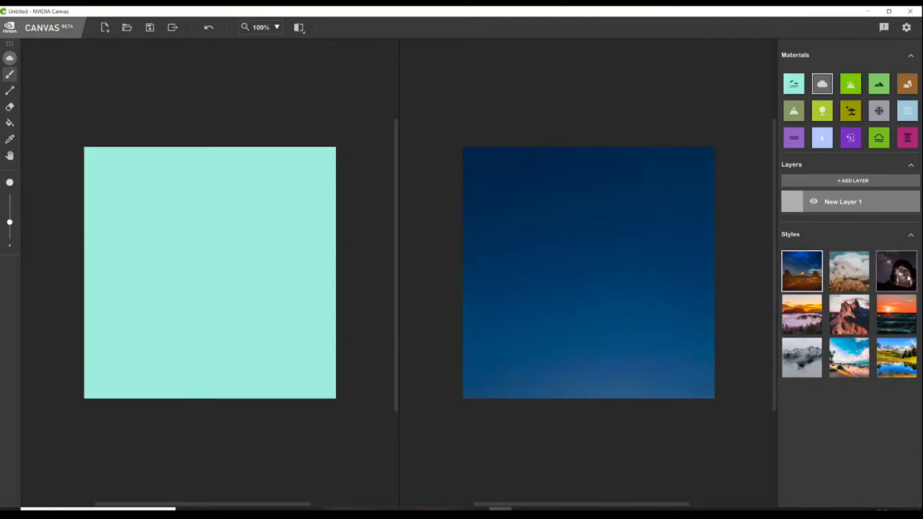
{"action": "left_click", "coordinate": [897, 270]}
{"action": "type", "text": "background"}
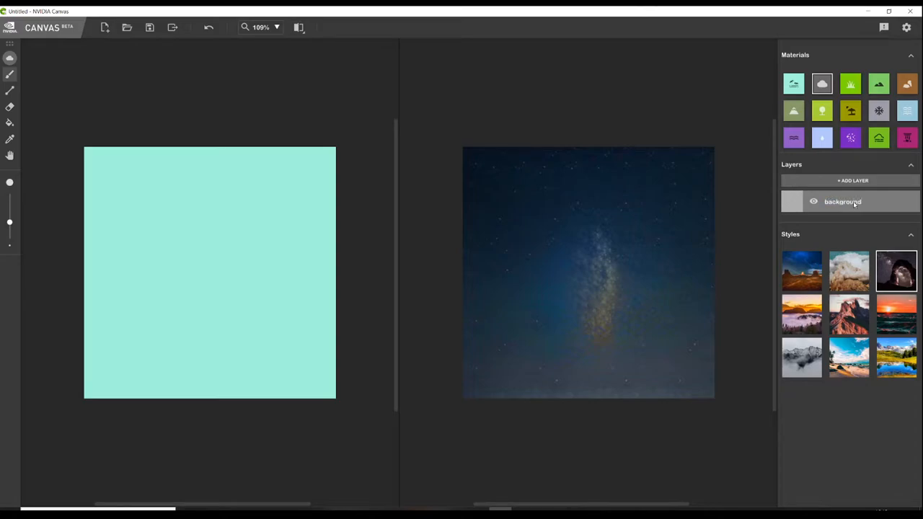
{"action": "mouse_move", "coordinate": [794, 112]}
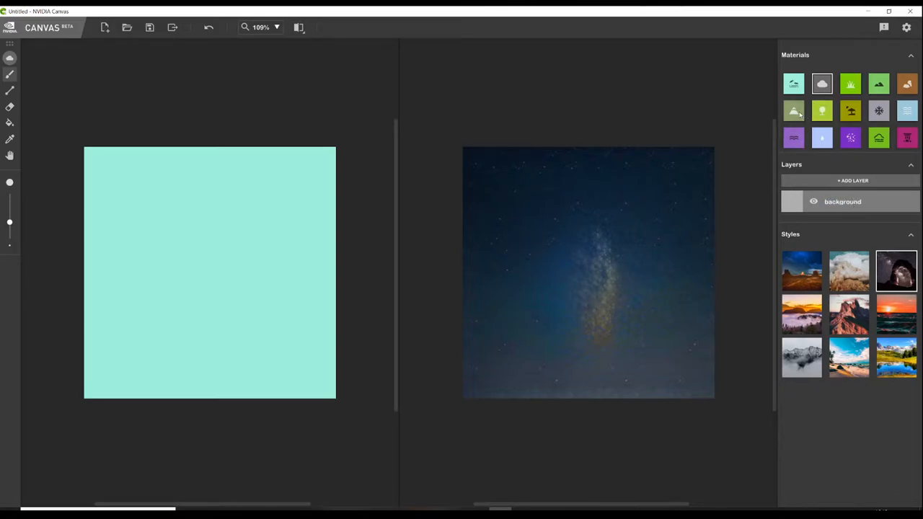
Choose the Mountain material and brush a ridgeline across the lower canvas toward the right
{"action": "left_click", "coordinate": [793, 110]}
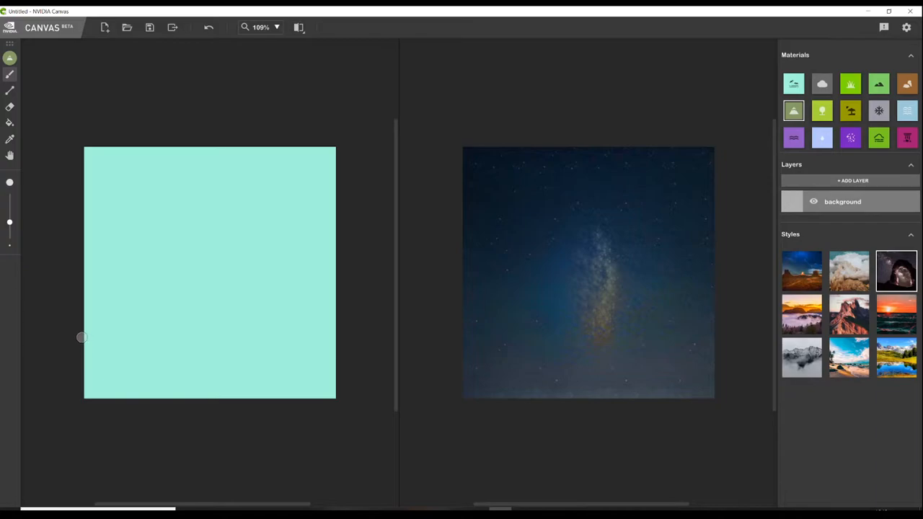
{"action": "left_click_drag", "start_coordinate": [85, 333], "coordinate": [268, 307]}
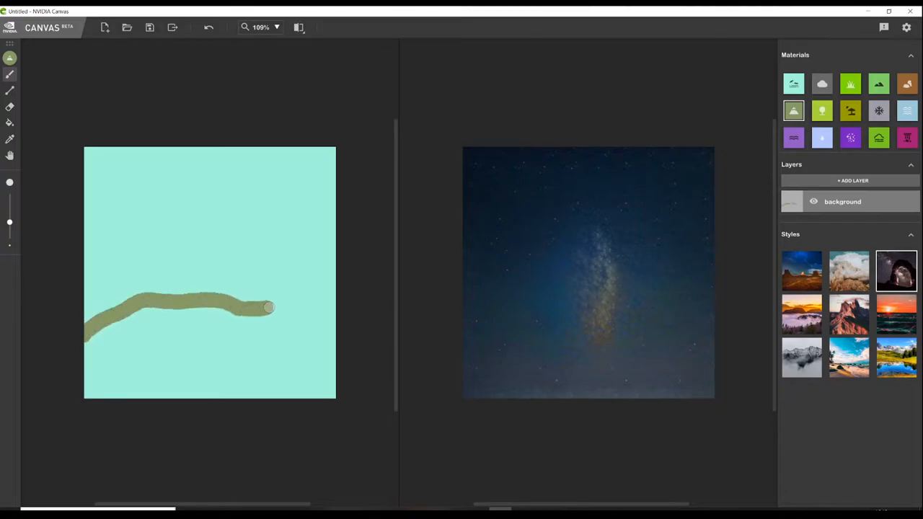
{"action": "left_click_drag", "start_coordinate": [267, 307], "coordinate": [335, 321]}
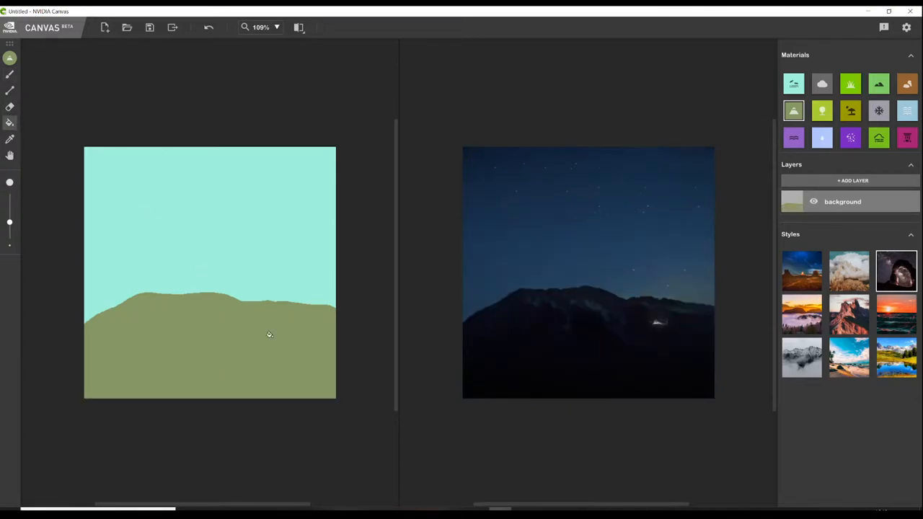
{"action": "mouse_move", "coordinate": [639, 325]}
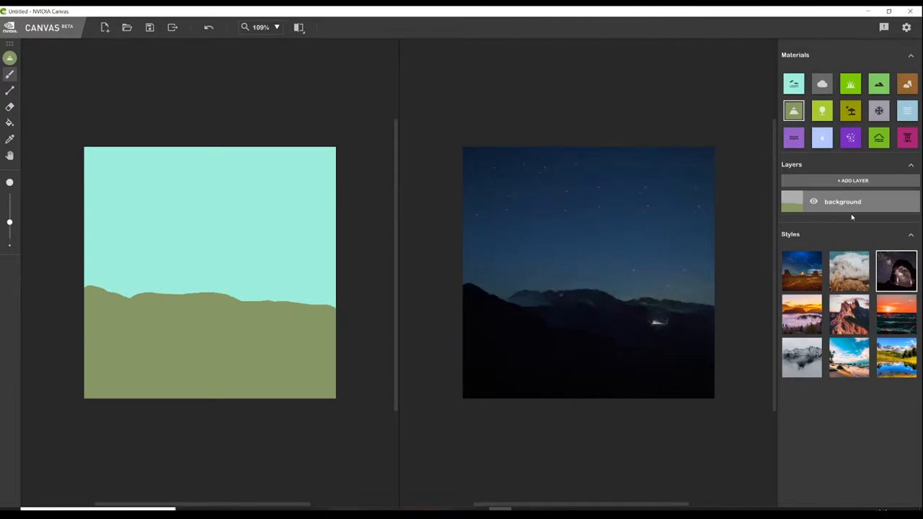
{"action": "mouse_move", "coordinate": [904, 84]}
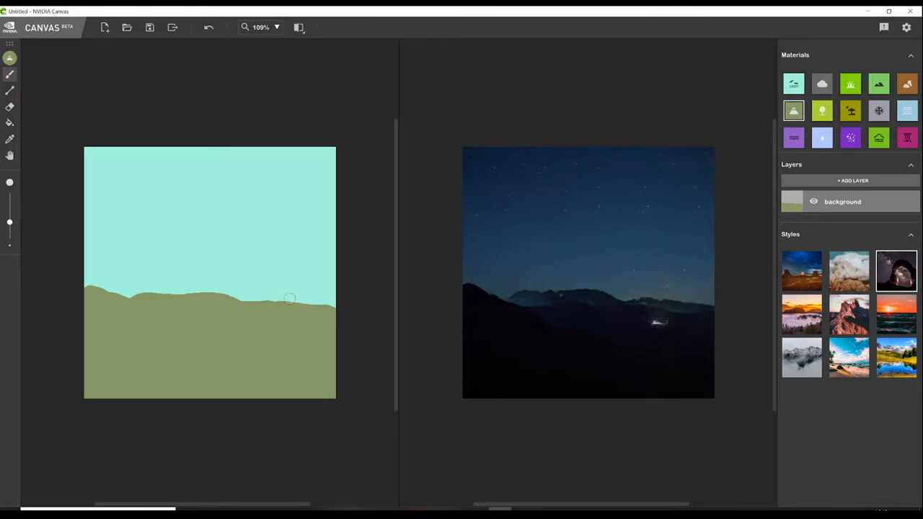
{"action": "left_click", "coordinate": [850, 180]}
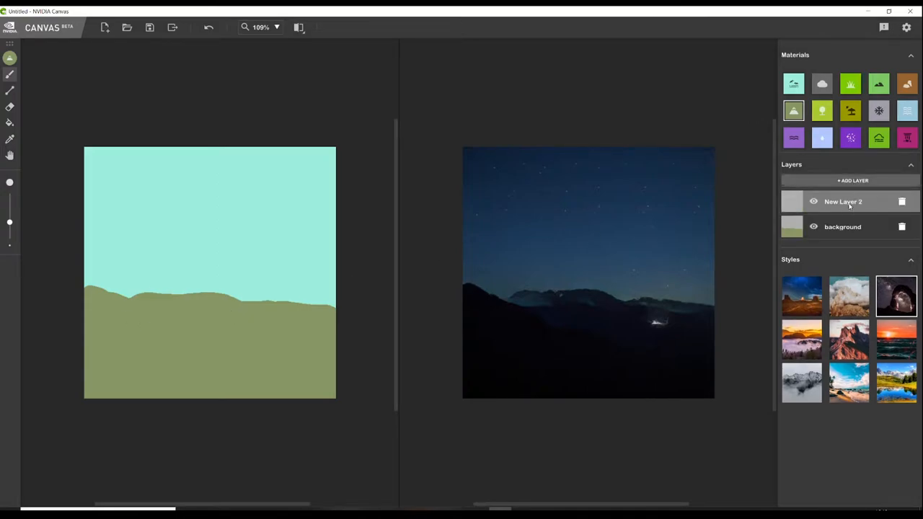
{"action": "type", "text": "foreground"}
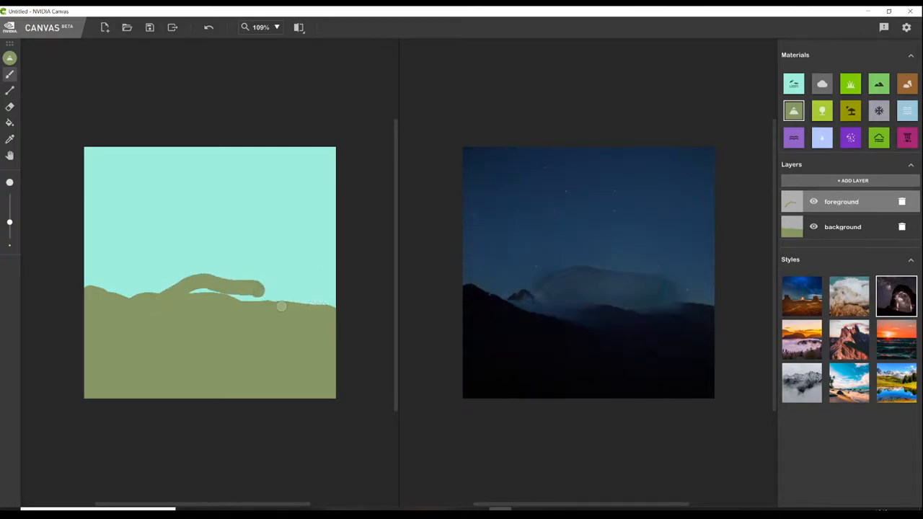
{"action": "left_click_drag", "start_coordinate": [281, 305], "coordinate": [239, 328]}
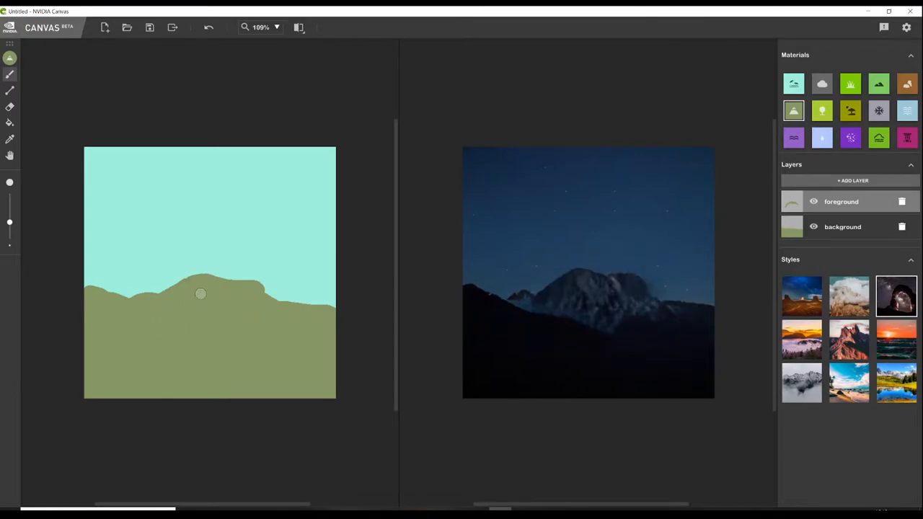
{"action": "mouse_move", "coordinate": [172, 184]}
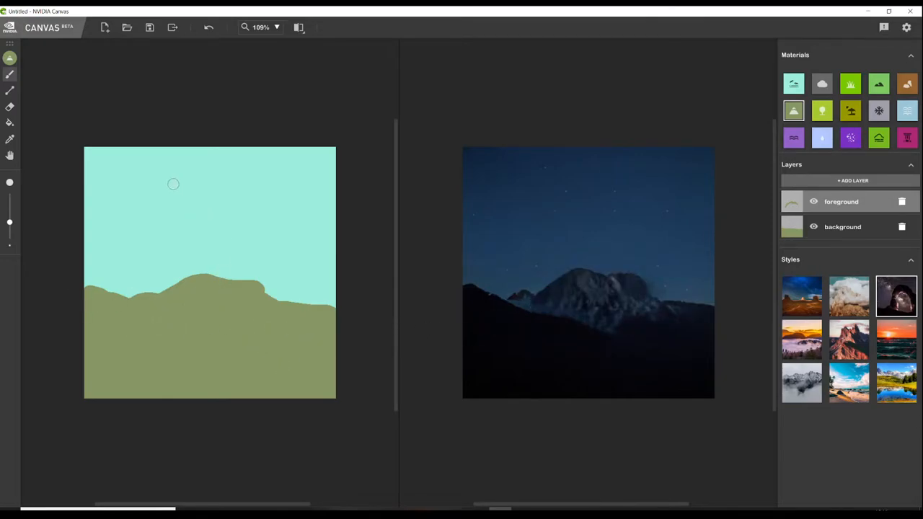
{"action": "mouse_move", "coordinate": [193, 379]}
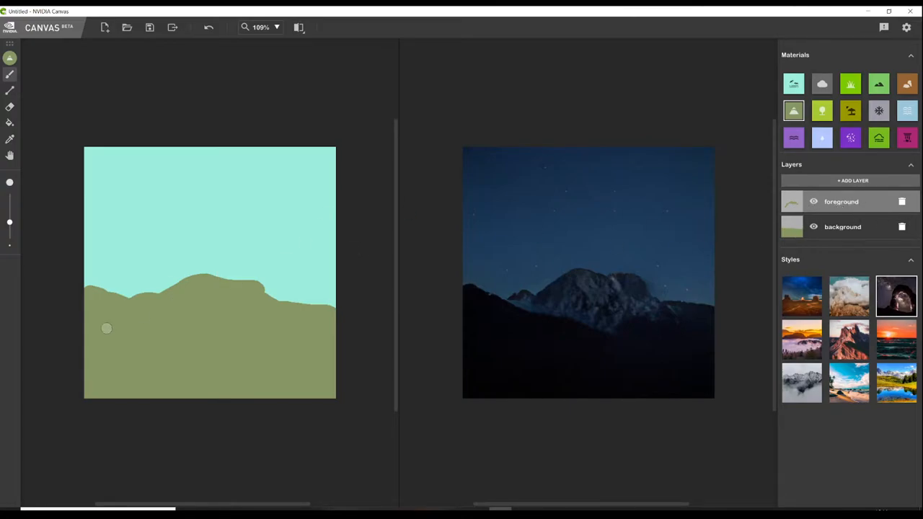
{"action": "left_click", "coordinate": [900, 201]}
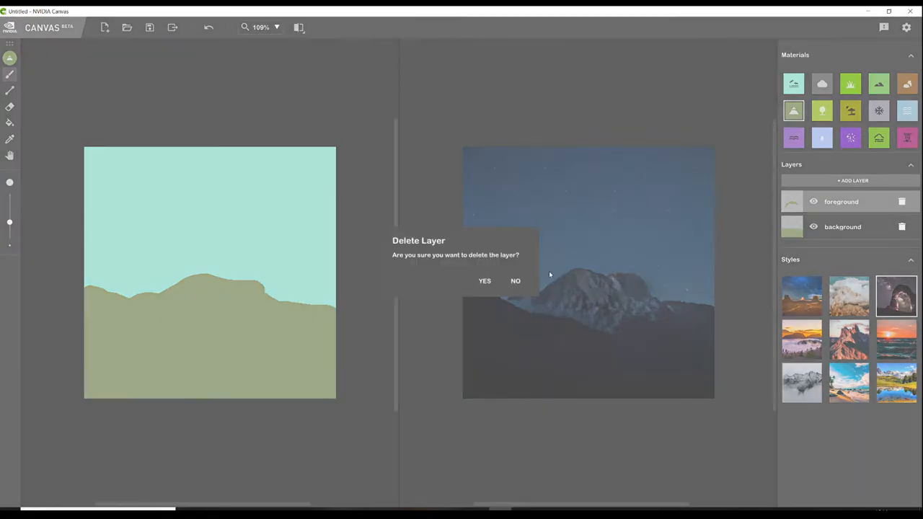
{"action": "left_click", "coordinate": [483, 281]}
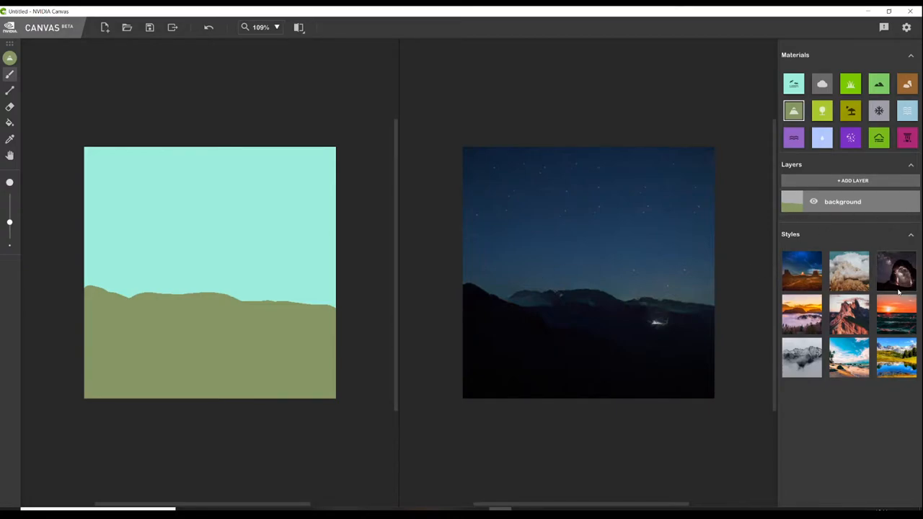
Paint a trial rock arch rising above the hills, then erase it
{"action": "left_click", "coordinate": [893, 276]}
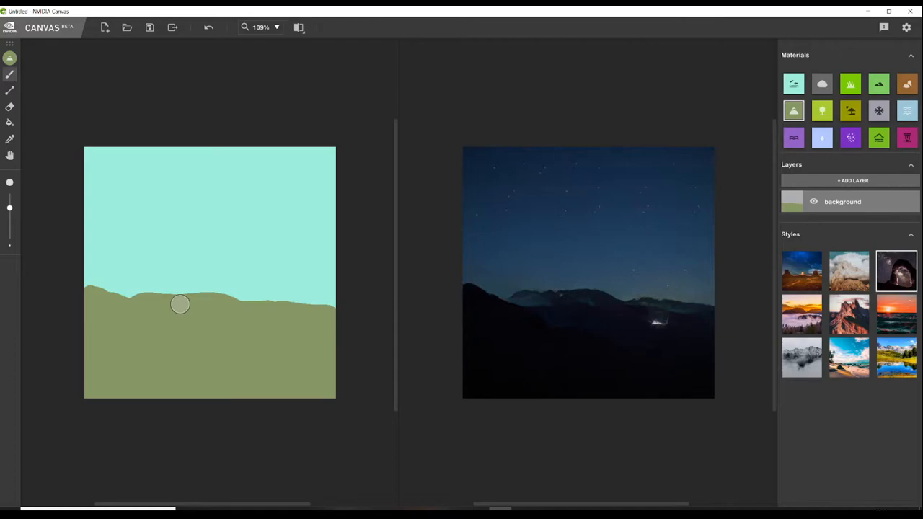
{"action": "left_click_drag", "start_coordinate": [180, 303], "coordinate": [202, 262]}
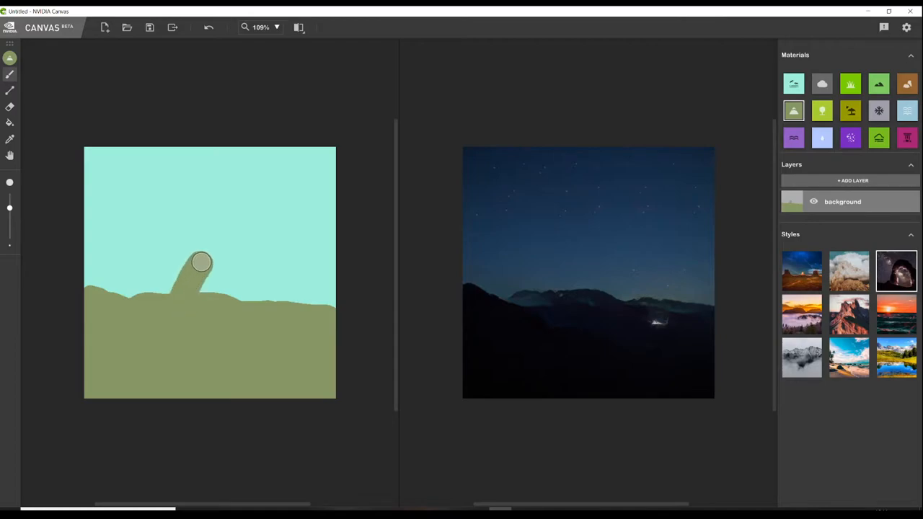
{"action": "left_click_drag", "start_coordinate": [201, 261], "coordinate": [287, 275]}
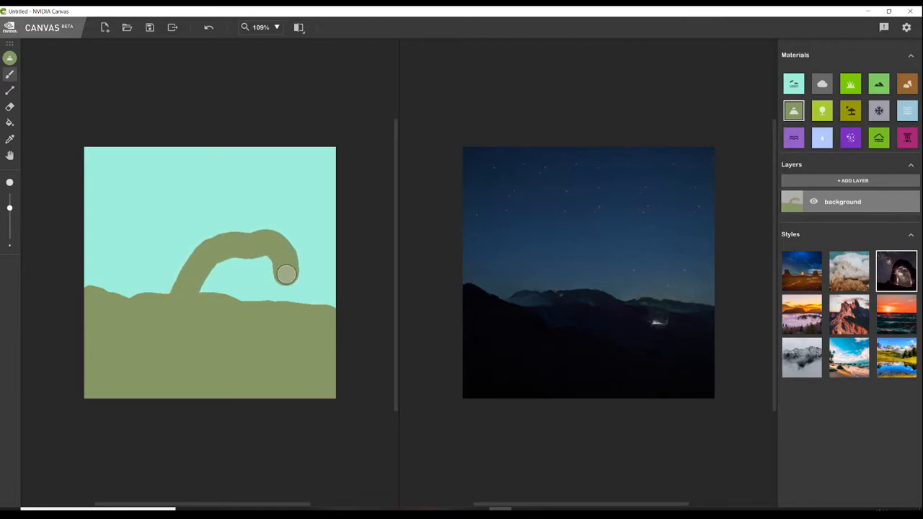
{"action": "left_click_drag", "start_coordinate": [285, 273], "coordinate": [259, 299]}
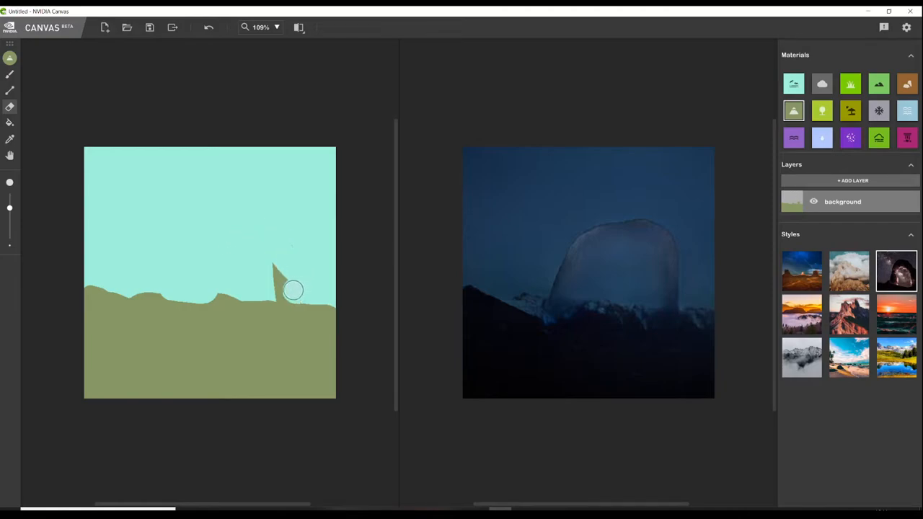
{"action": "left_click_drag", "start_coordinate": [289, 288], "coordinate": [224, 245]}
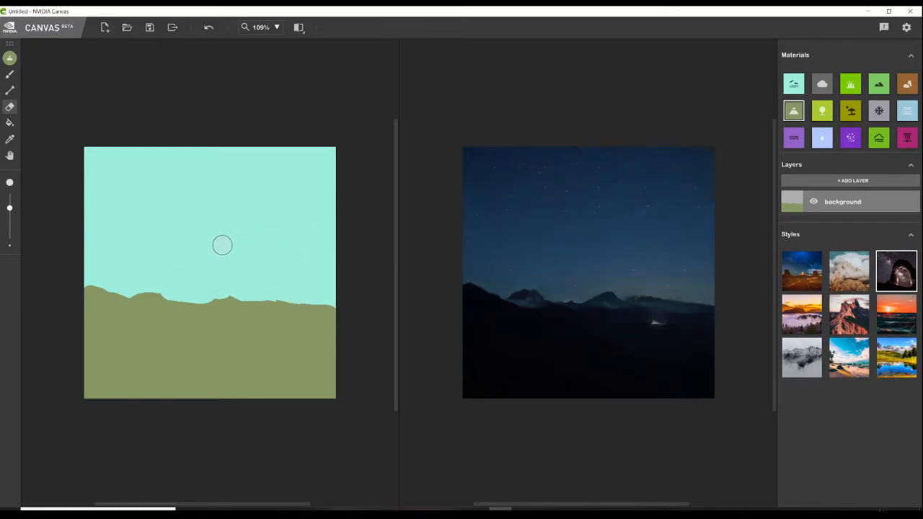
Create the stone layer and brush the arch's two legs with thickened feet
{"action": "left_click", "coordinate": [849, 180]}
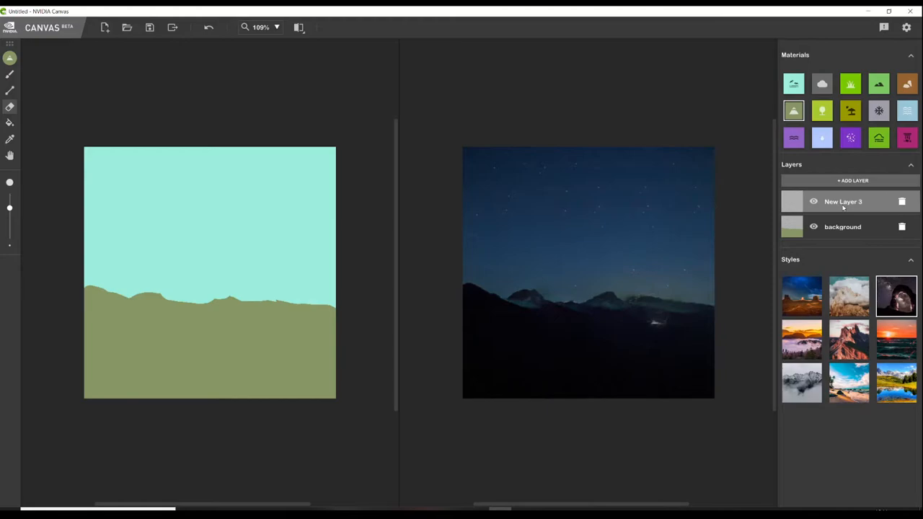
{"action": "type", "text": "stone"}
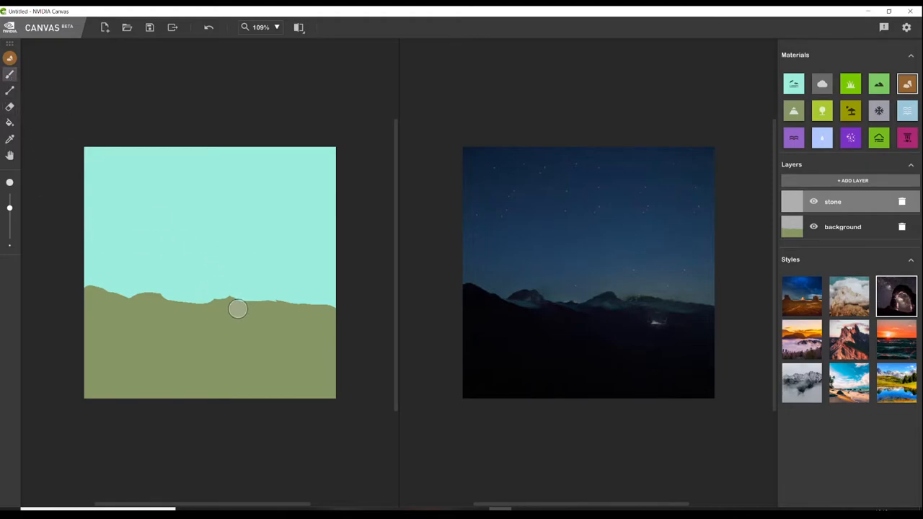
{"action": "left_click_drag", "start_coordinate": [231, 317], "coordinate": [278, 233]}
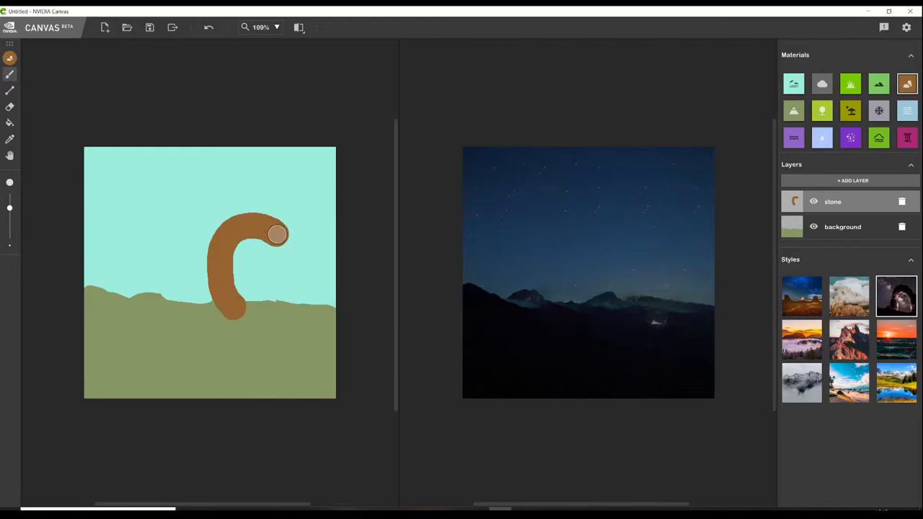
{"action": "left_click_drag", "start_coordinate": [278, 233], "coordinate": [303, 310]}
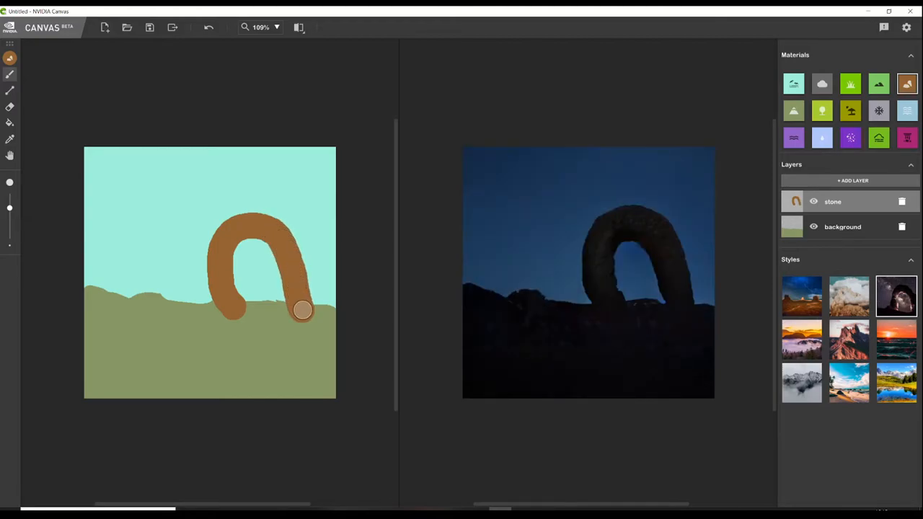
{"action": "mouse_move", "coordinate": [695, 303]}
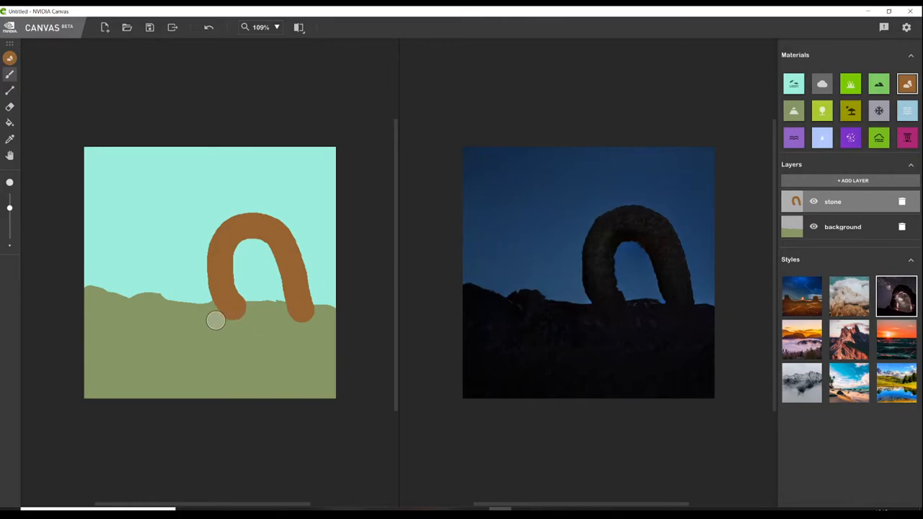
{"action": "left_click_drag", "start_coordinate": [216, 321], "coordinate": [228, 313]}
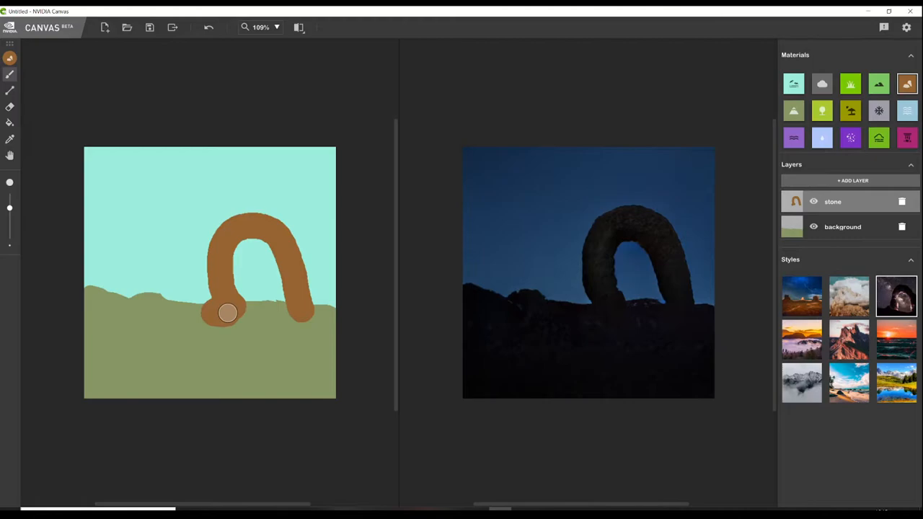
{"action": "left_click_drag", "start_coordinate": [227, 312], "coordinate": [319, 315]}
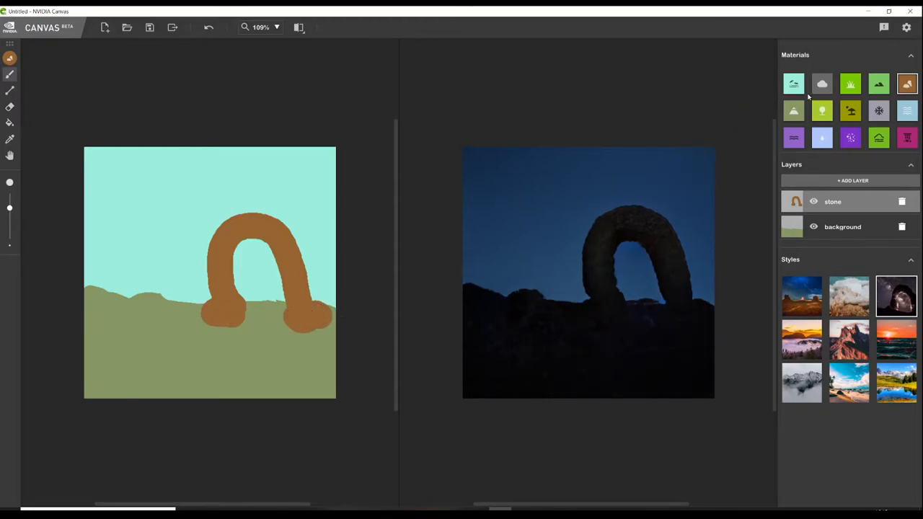
Select the Grass material, add a new layer and begin renaming it
{"action": "left_click", "coordinate": [850, 82]}
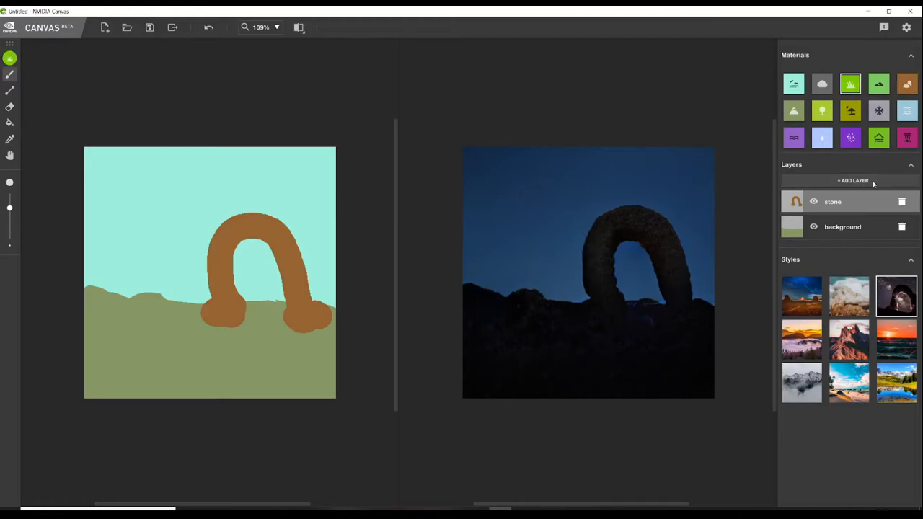
{"action": "left_click", "coordinate": [850, 181]}
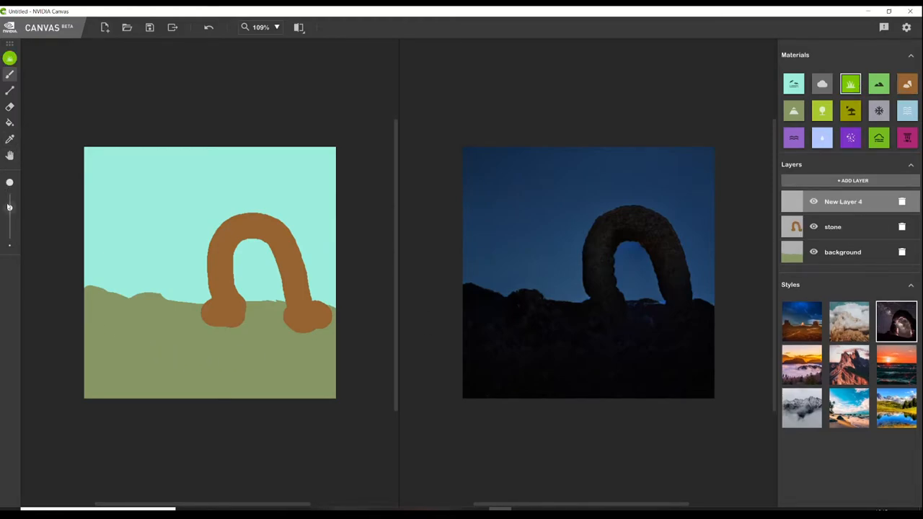
{"action": "double_click", "coordinate": [844, 202]}
{"action": "type", "text": "grass"}
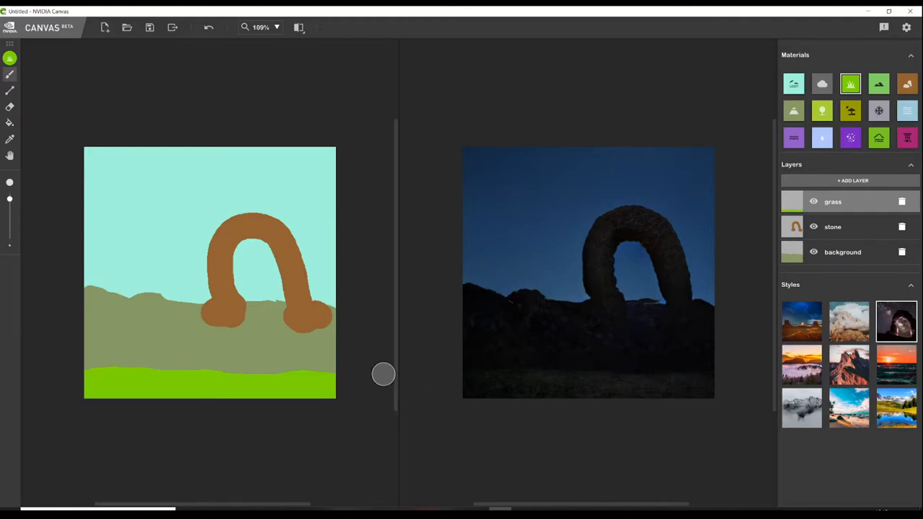
{"action": "mouse_move", "coordinate": [340, 380]}
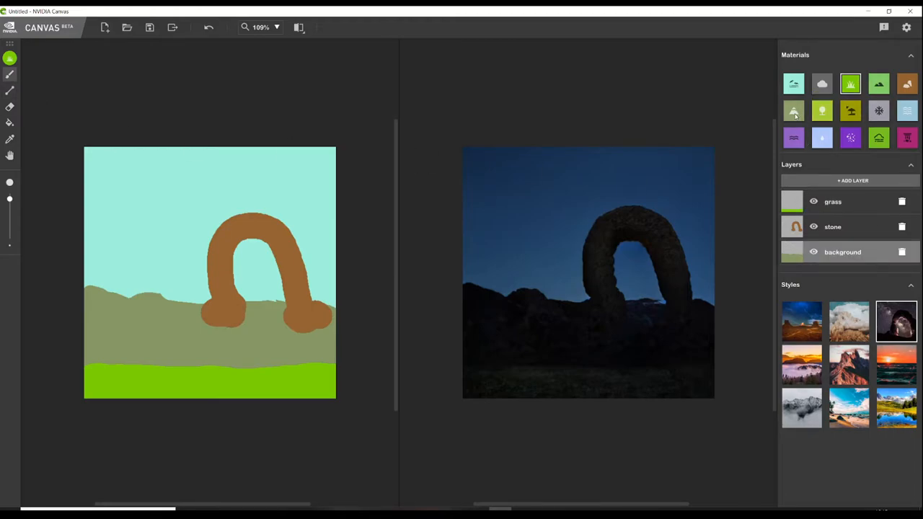
Brush rounded mountain peaks across the background, then preview a daylight style
{"action": "left_click", "coordinate": [792, 111]}
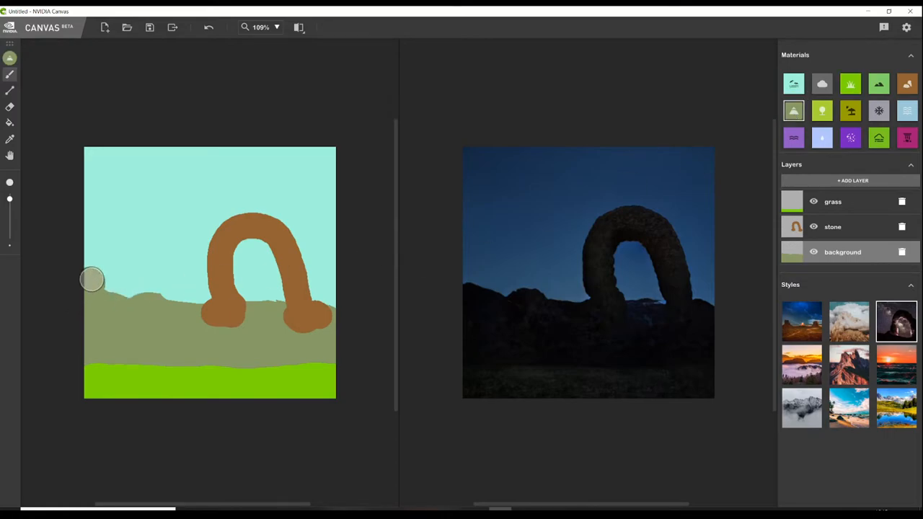
{"action": "left_click_drag", "start_coordinate": [92, 279], "coordinate": [200, 272]}
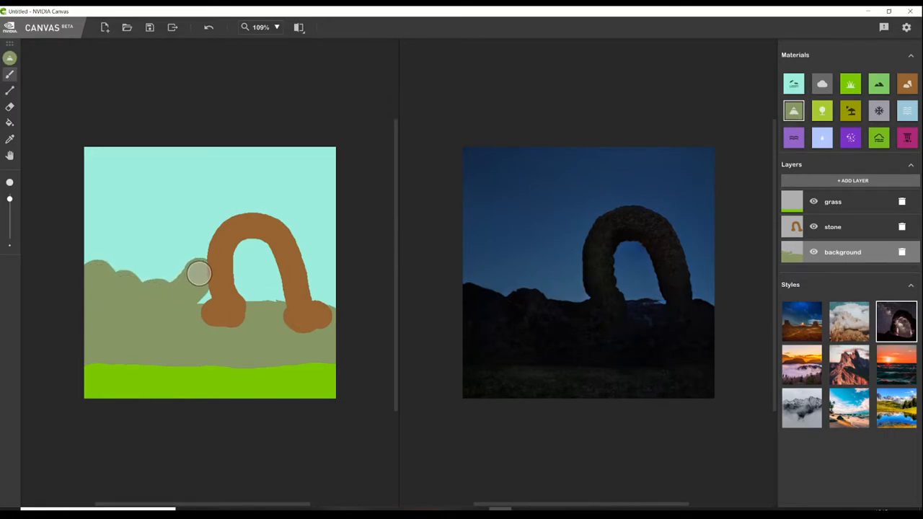
{"action": "left_click_drag", "start_coordinate": [198, 273], "coordinate": [279, 287]}
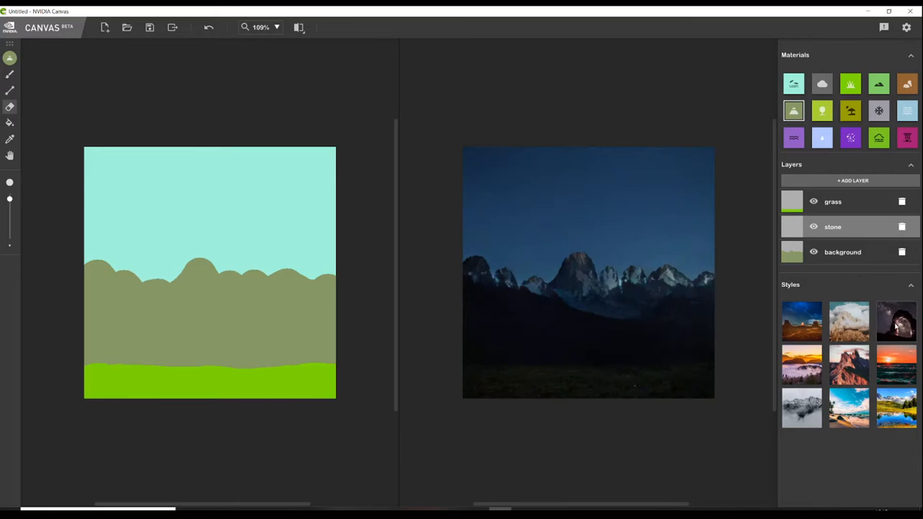
{"action": "left_click", "coordinate": [896, 323]}
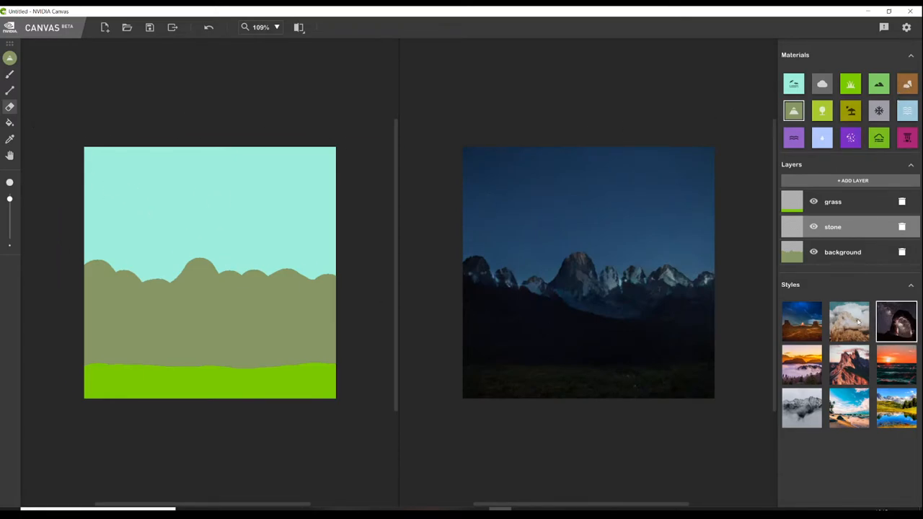
{"action": "left_click", "coordinate": [802, 321]}
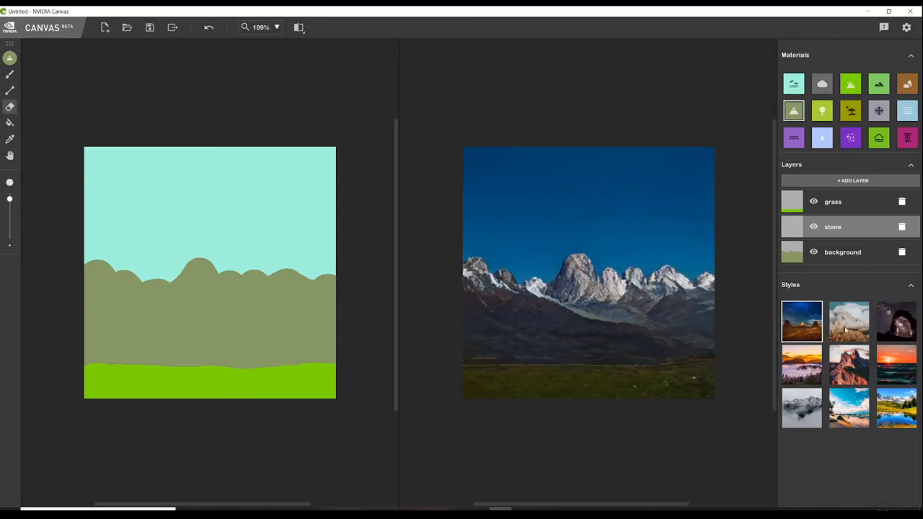
Restore night style, choose Hill material, and paint tree patches on a new forest layer
{"action": "left_click", "coordinate": [896, 321]}
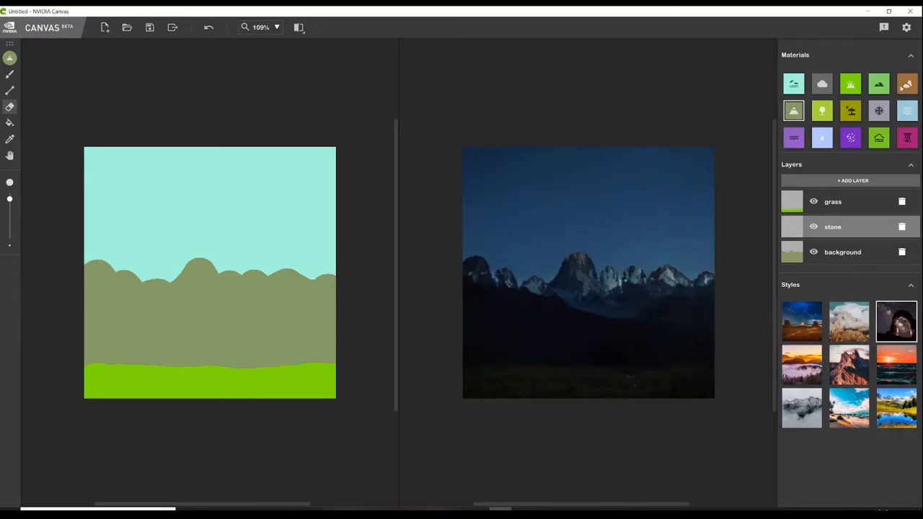
{"action": "left_click", "coordinate": [880, 82]}
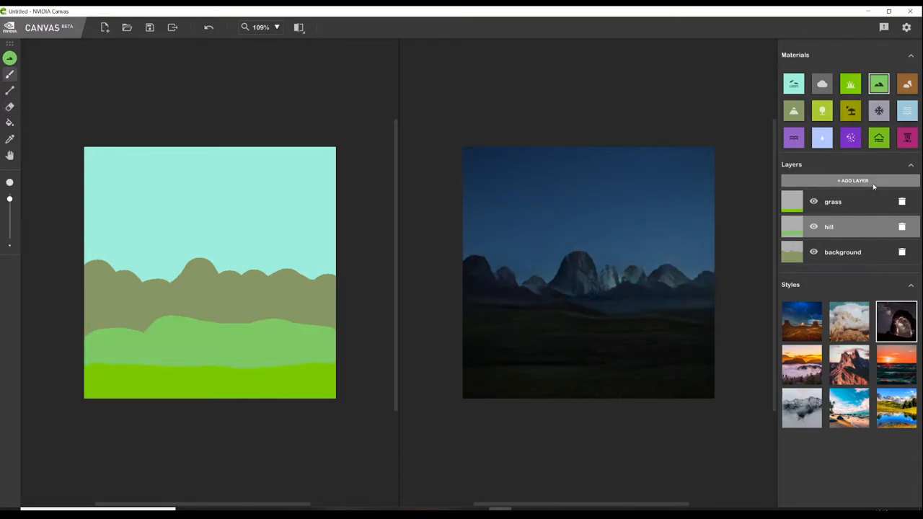
{"action": "left_click", "coordinate": [848, 180]}
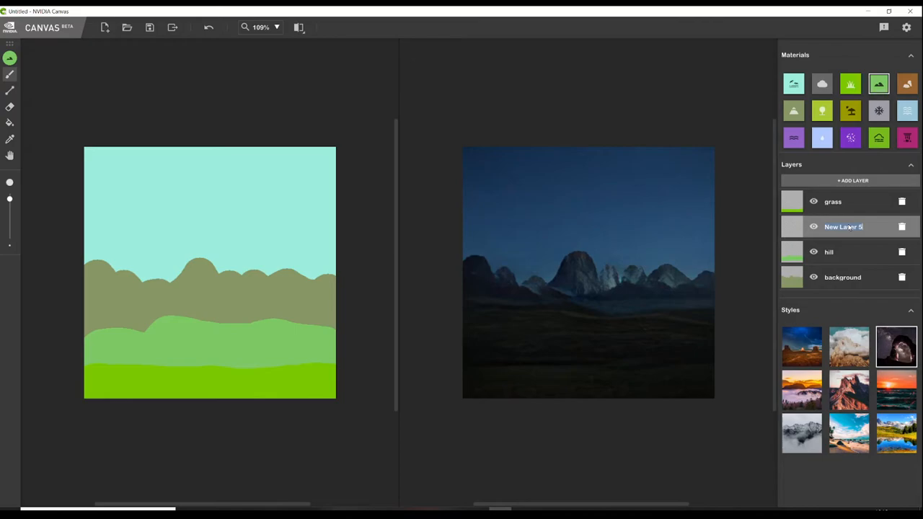
{"action": "type", "text": "forest"}
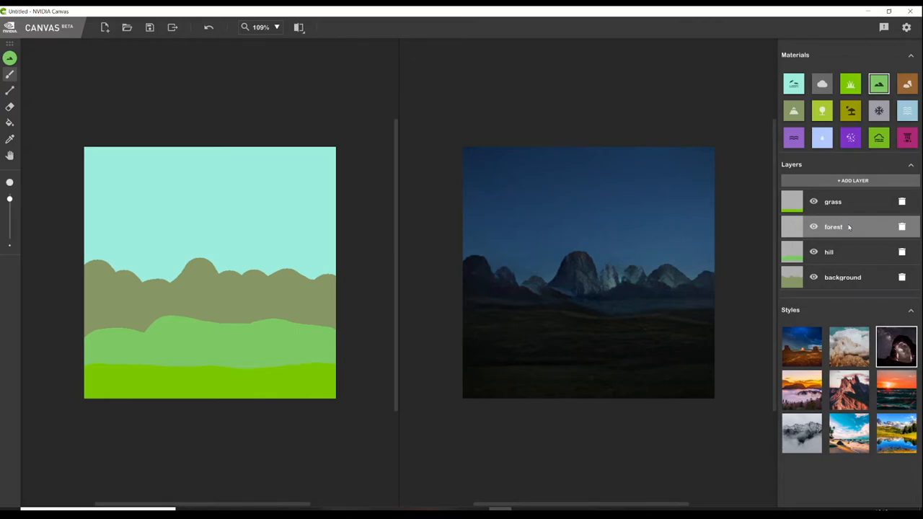
{"action": "left_click", "coordinate": [821, 108]}
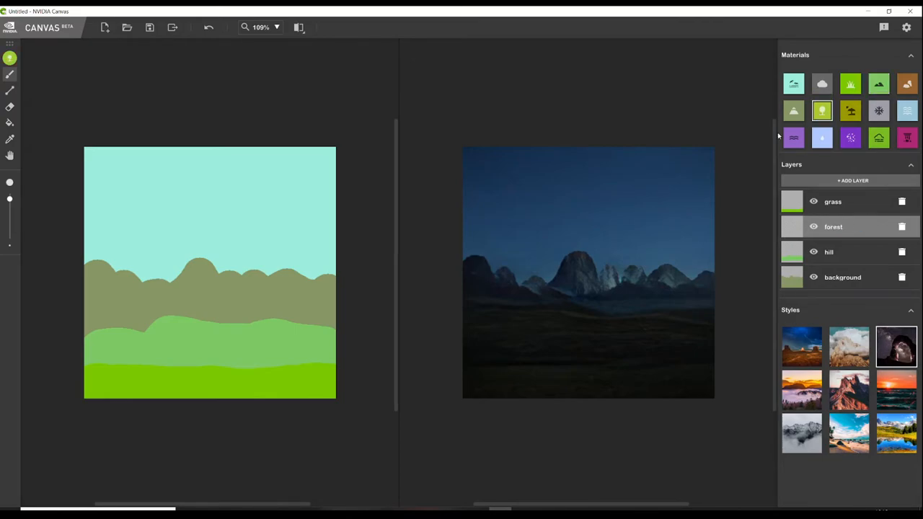
{"action": "left_click_drag", "start_coordinate": [94, 317], "coordinate": [325, 328]}
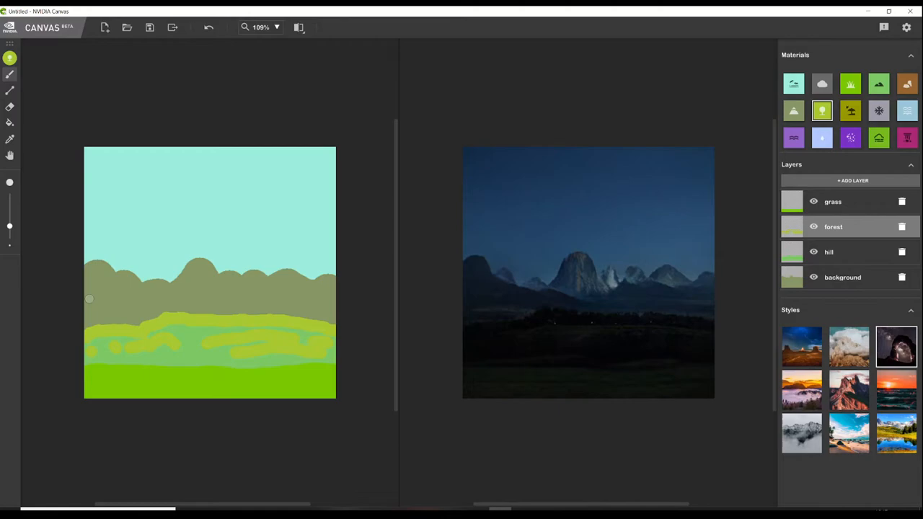
{"action": "mouse_move", "coordinate": [83, 221]}
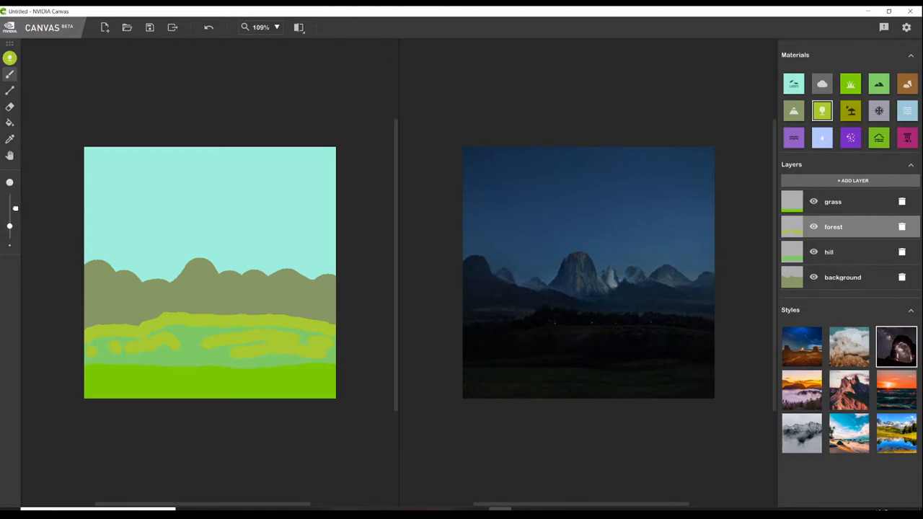
{"action": "left_click_drag", "start_coordinate": [94, 213], "coordinate": [87, 378]}
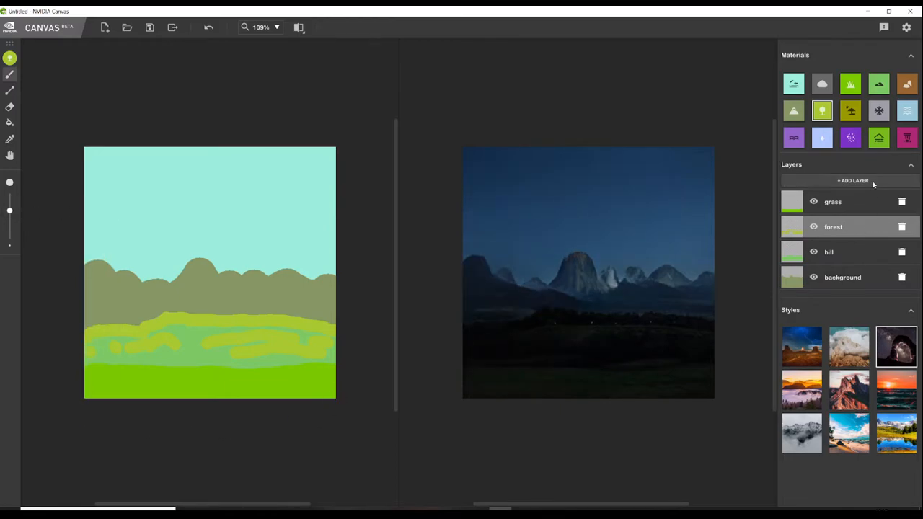
Add New Layer 6, sketch a tall tree on it, then select the forest layer
{"action": "left_click", "coordinate": [852, 180]}
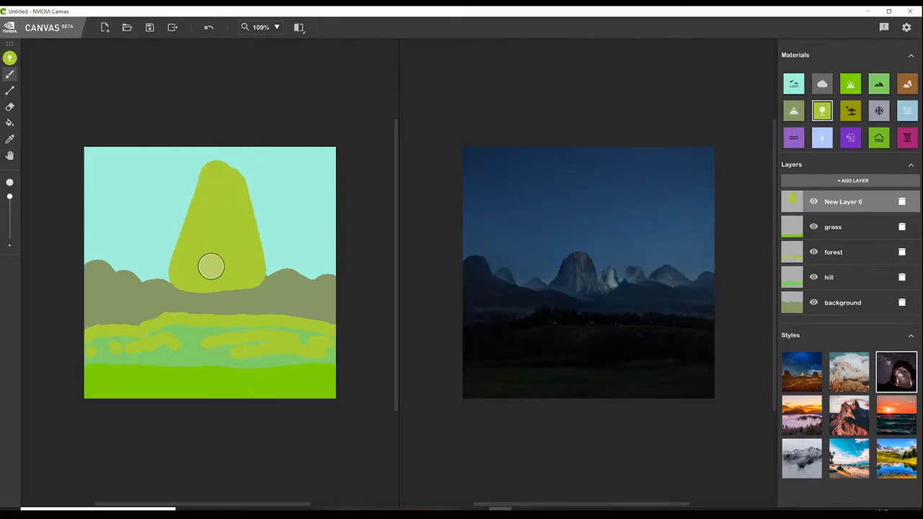
{"action": "left_click_drag", "start_coordinate": [212, 267], "coordinate": [222, 398]}
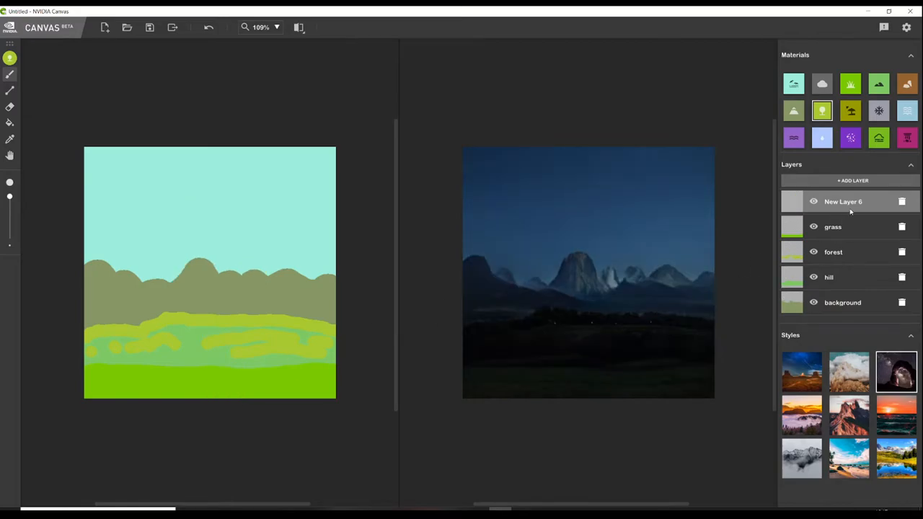
{"action": "left_click", "coordinate": [833, 252]}
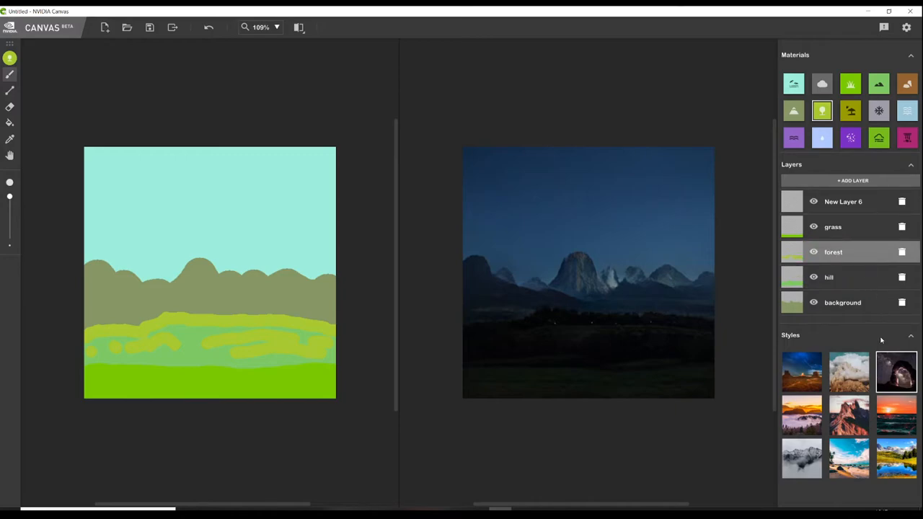
Add another layer and name it stone
{"action": "left_click", "coordinate": [853, 180]}
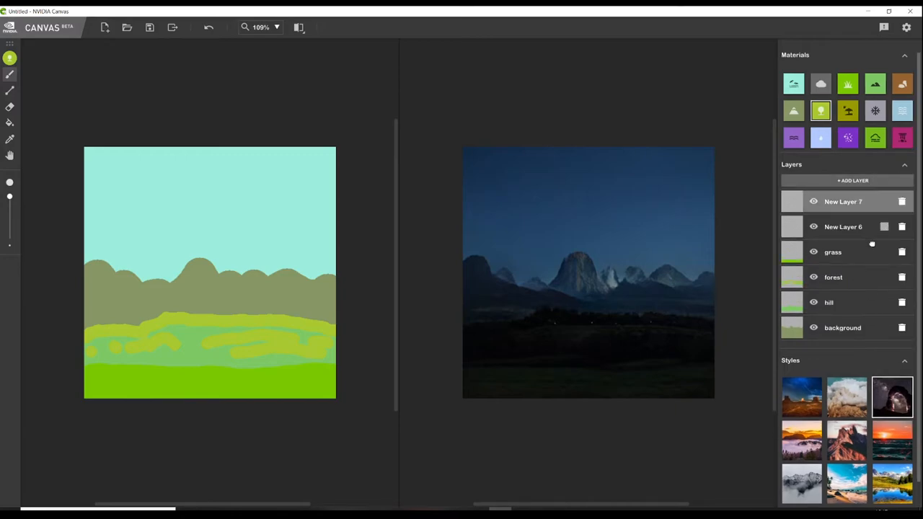
{"action": "left_click", "coordinate": [842, 252]}
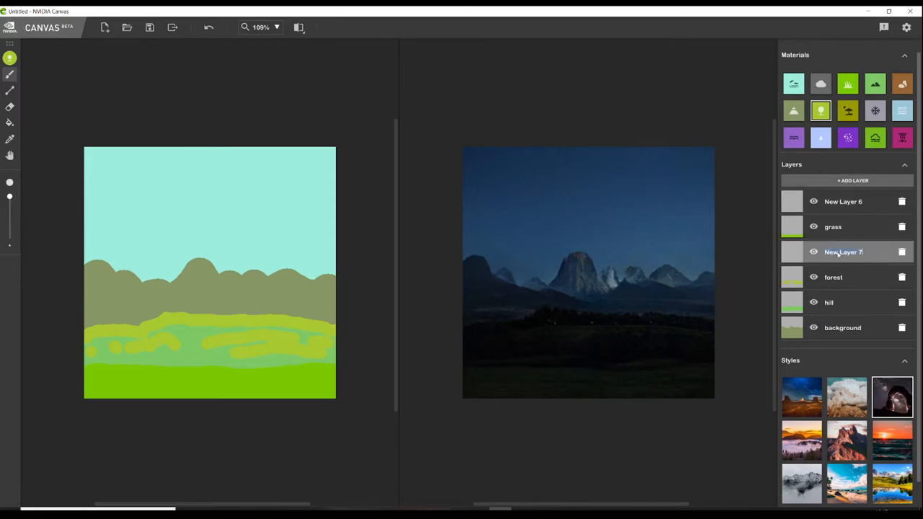
{"action": "type", "text": "stone"}
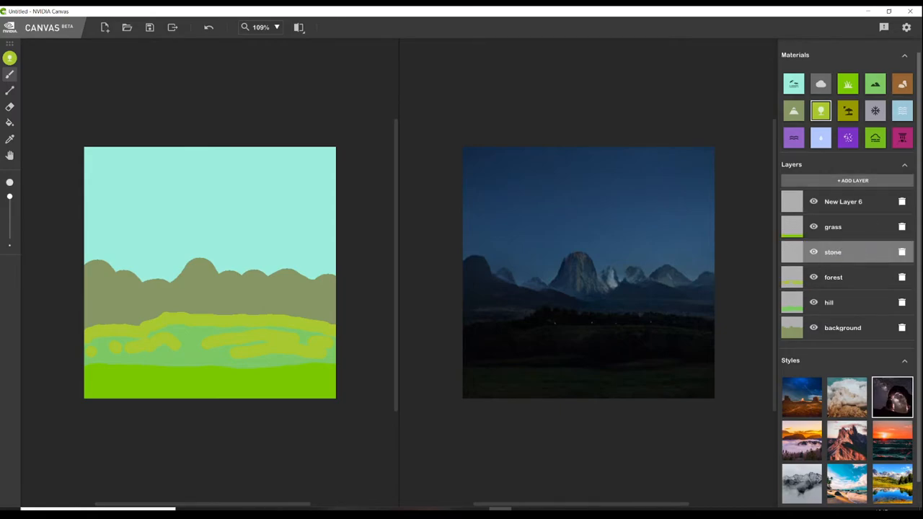
{"action": "mouse_move", "coordinate": [905, 137]}
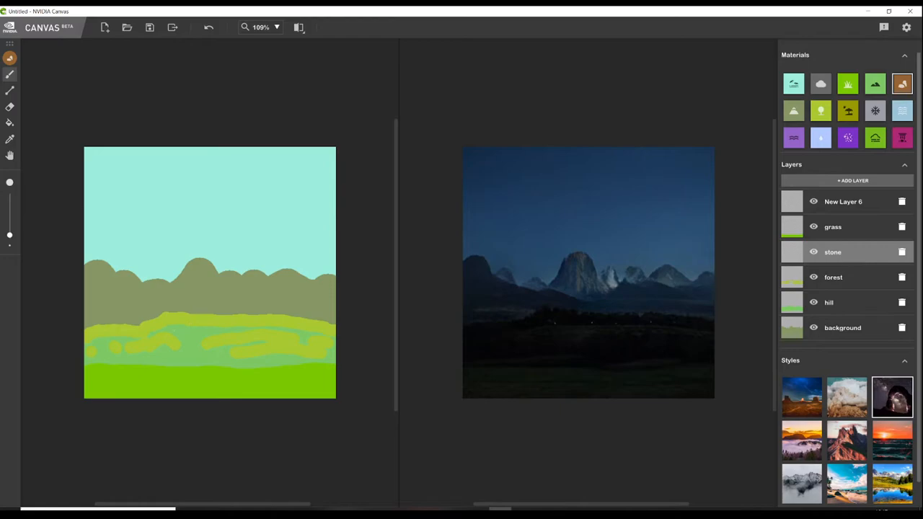
Clear a trial rock stroke, thicken the brush, and paint the horseshoe rock arch
{"action": "left_click_drag", "start_coordinate": [186, 252], "coordinate": [136, 346]}
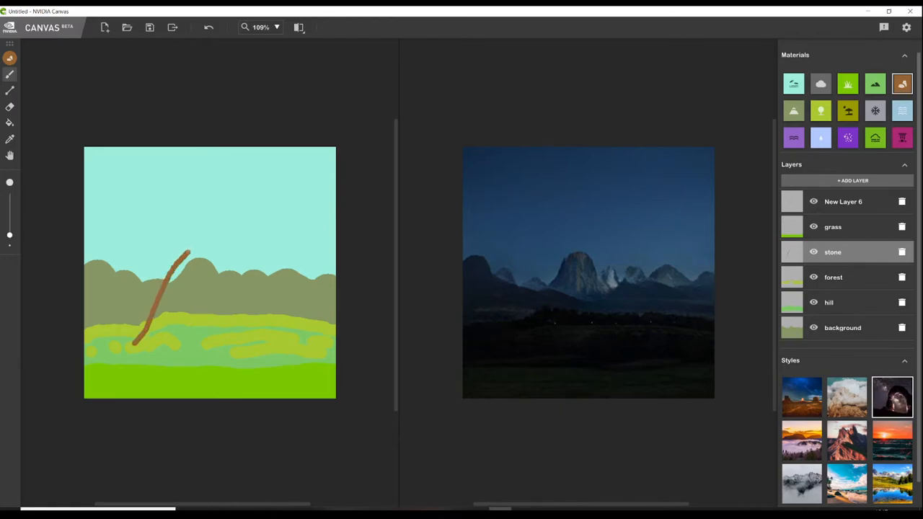
{"action": "left_click_drag", "start_coordinate": [180, 252], "coordinate": [256, 350]}
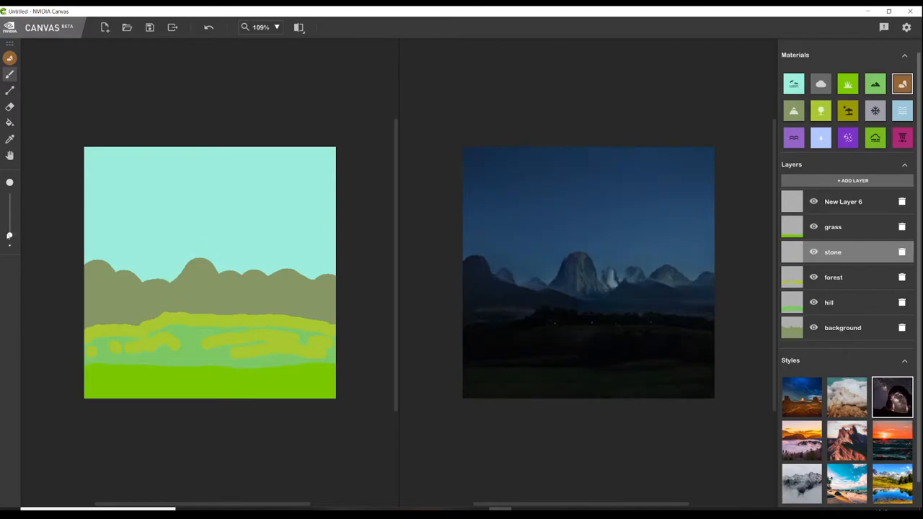
{"action": "left_click_drag", "start_coordinate": [147, 318], "coordinate": [159, 347]}
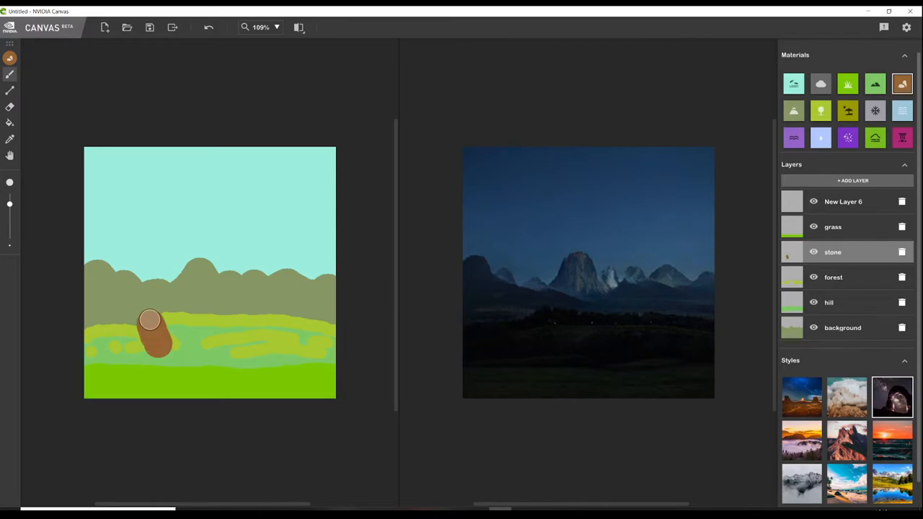
{"action": "left_click_drag", "start_coordinate": [150, 321], "coordinate": [216, 343]}
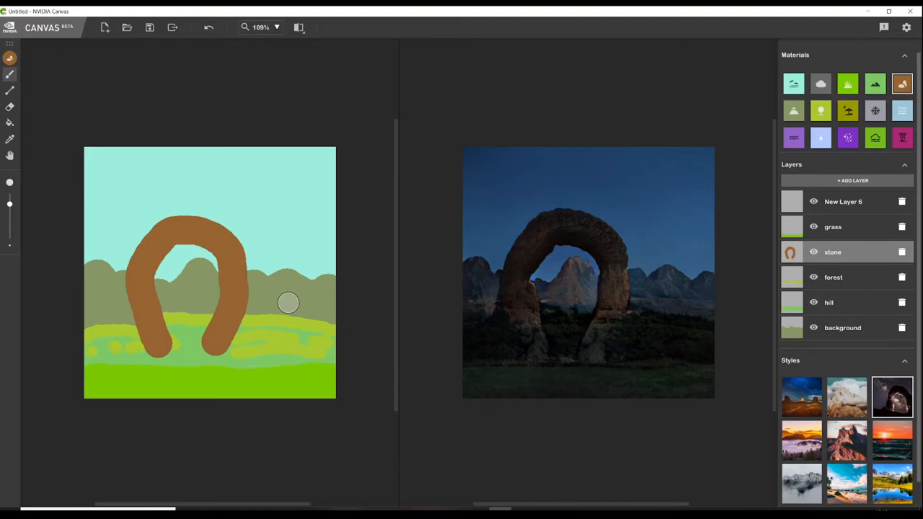
{"action": "mouse_move", "coordinate": [871, 203]}
{"action": "type", "text": "stone wall"}
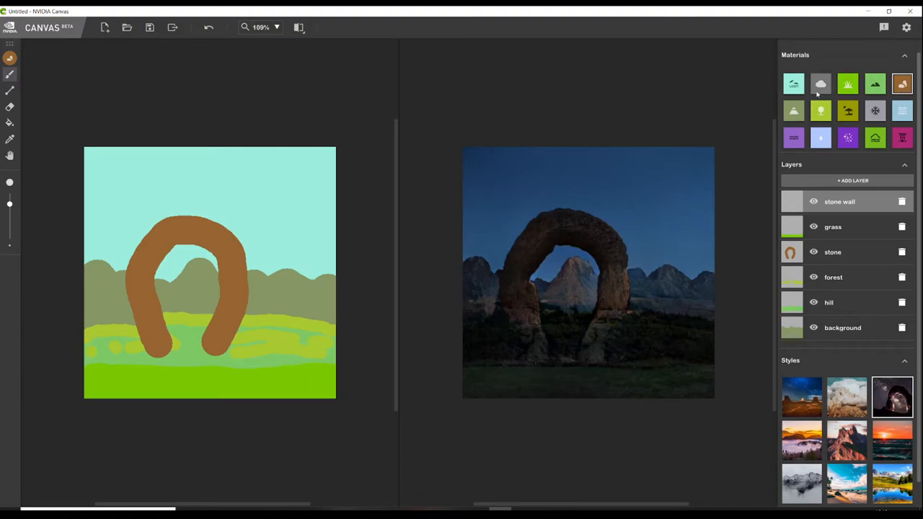
{"action": "mouse_move", "coordinate": [899, 137]}
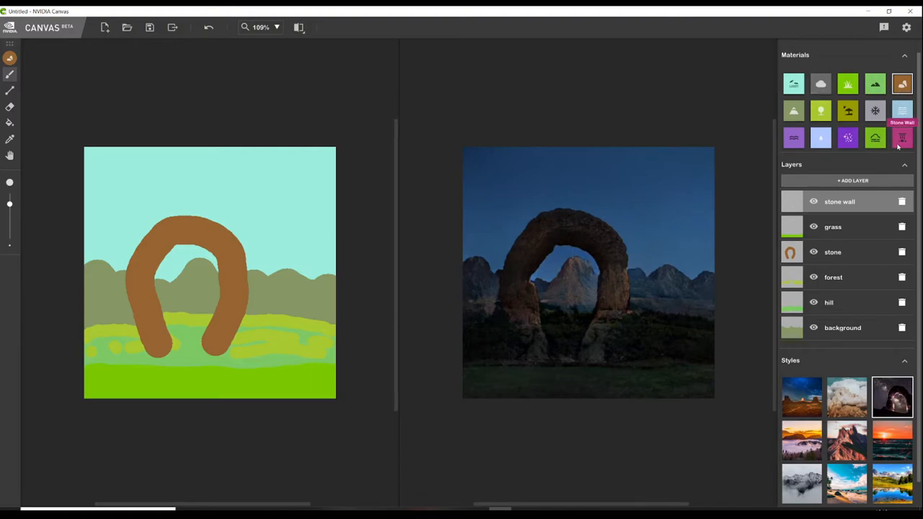
Try a trial Stone Wall stroke from the arch's left foot on the top layer
{"action": "left_click", "coordinate": [901, 137]}
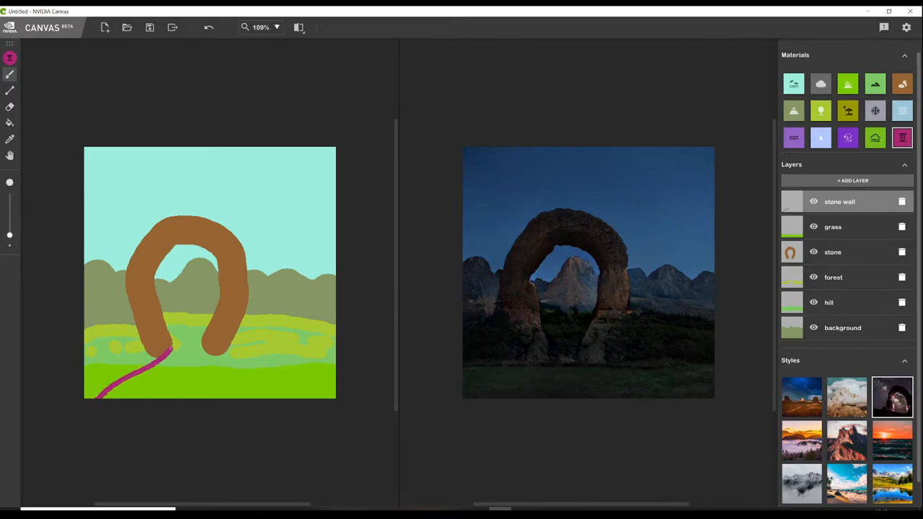
{"action": "left_click_drag", "start_coordinate": [169, 353], "coordinate": [206, 346]}
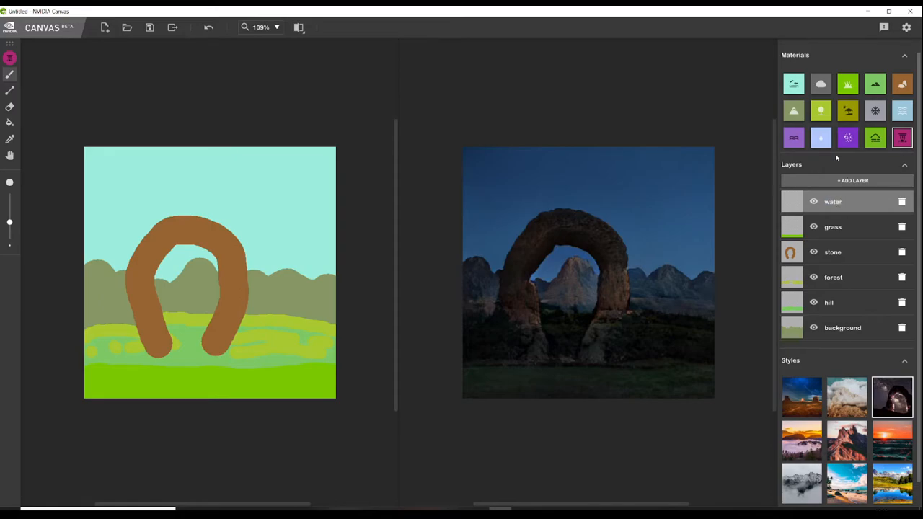
Brush Water between the arch legs down into a solid pool, then add a new layer
{"action": "left_click", "coordinate": [821, 138]}
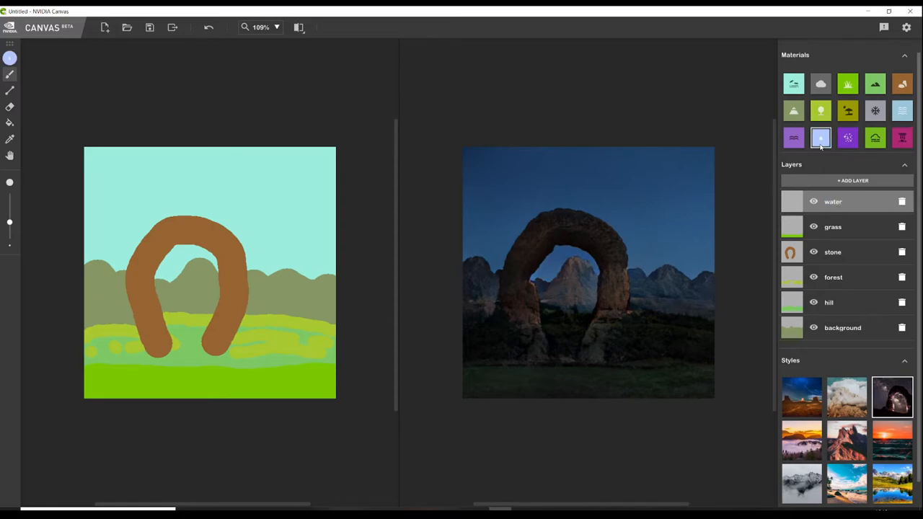
{"action": "left_click_drag", "start_coordinate": [159, 338], "coordinate": [155, 397]}
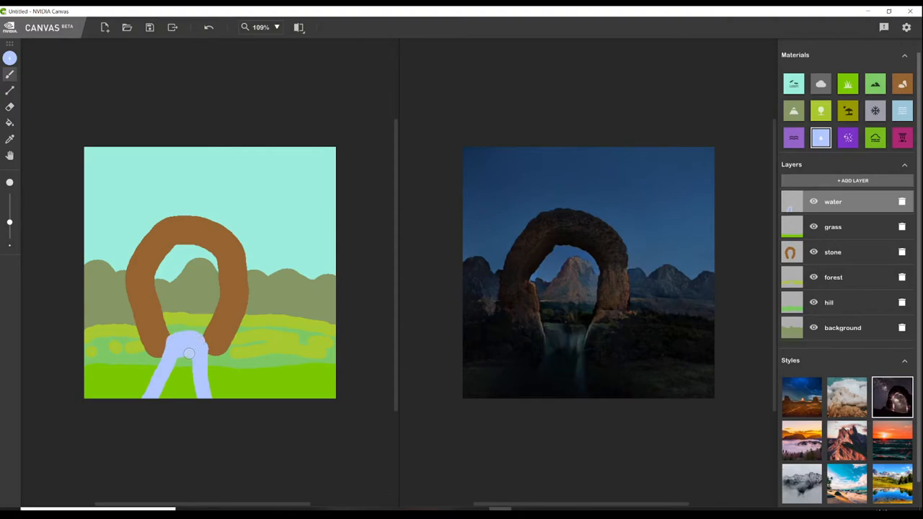
{"action": "left_click_drag", "start_coordinate": [189, 354], "coordinate": [187, 390]}
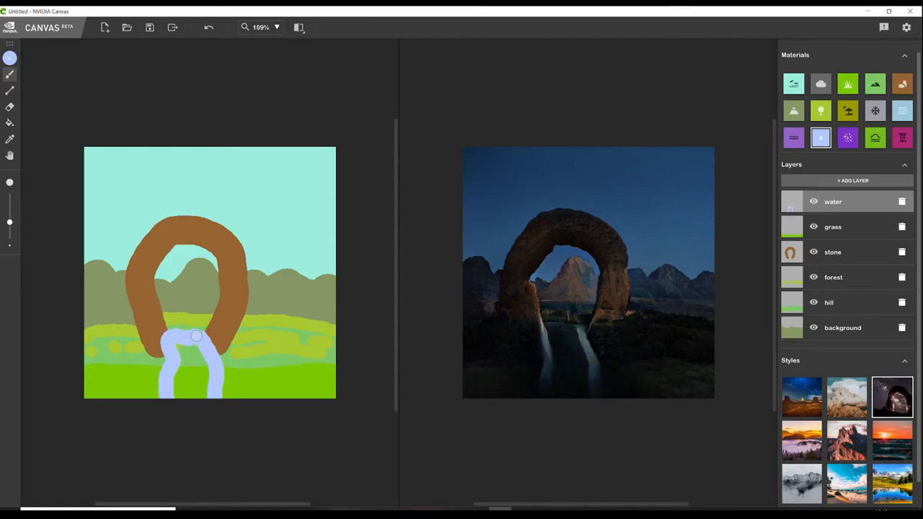
{"action": "left_click_drag", "start_coordinate": [196, 335], "coordinate": [187, 347]}
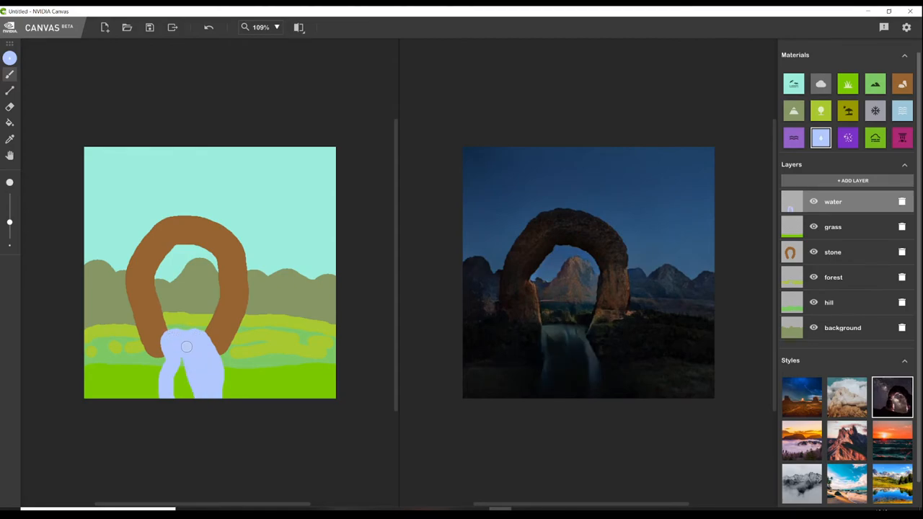
{"action": "left_click_drag", "start_coordinate": [186, 346], "coordinate": [187, 368]}
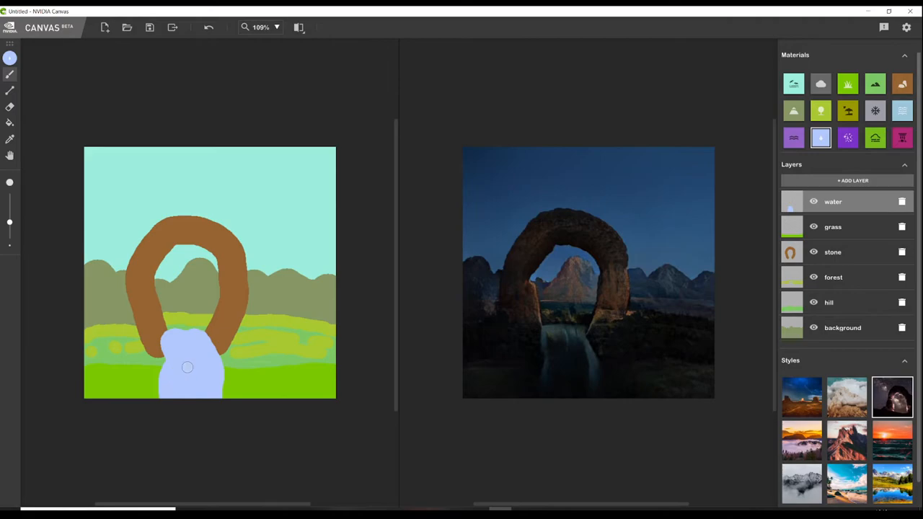
{"action": "left_click_drag", "start_coordinate": [187, 367], "coordinate": [227, 345]}
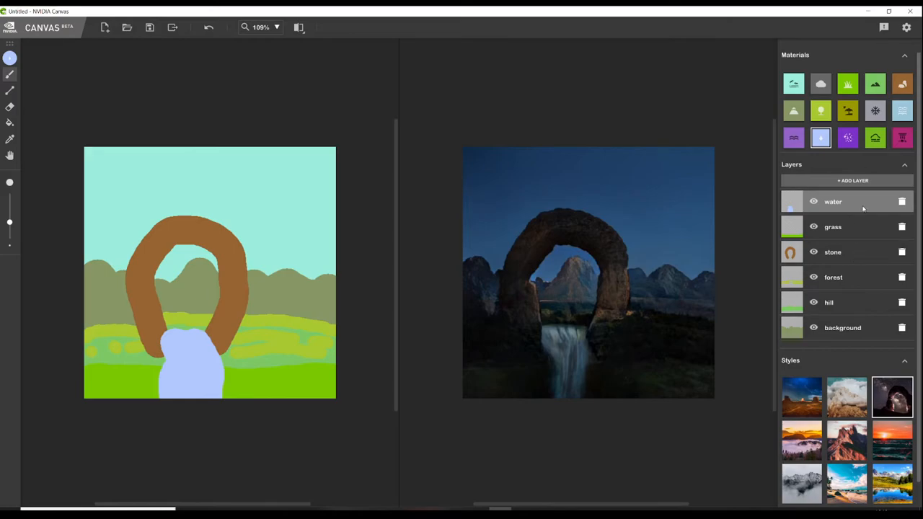
{"action": "left_click", "coordinate": [847, 180]}
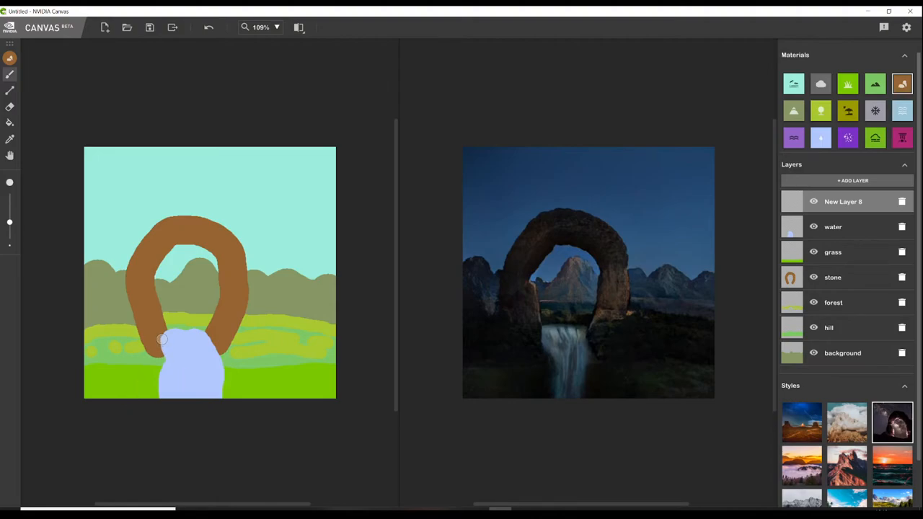
Paint Rock banks beside the waterfall and Flowers along the bottom, then pick the first style
{"action": "left_click_drag", "start_coordinate": [162, 339], "coordinate": [160, 376]}
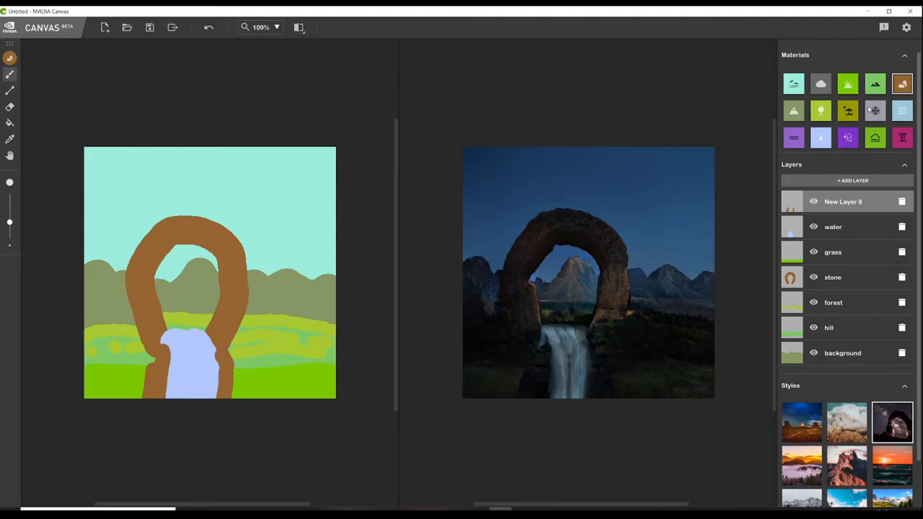
{"action": "mouse_move", "coordinate": [875, 83]}
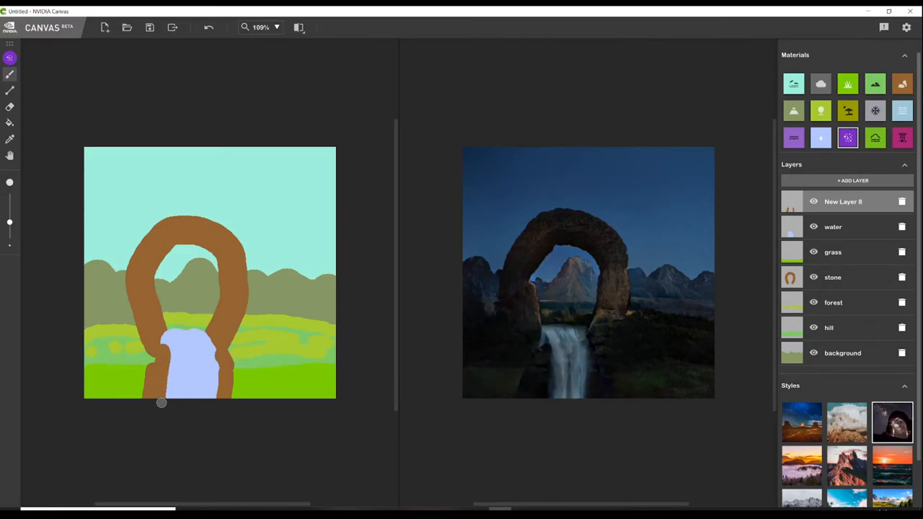
{"action": "left_click_drag", "start_coordinate": [161, 403], "coordinate": [104, 404]}
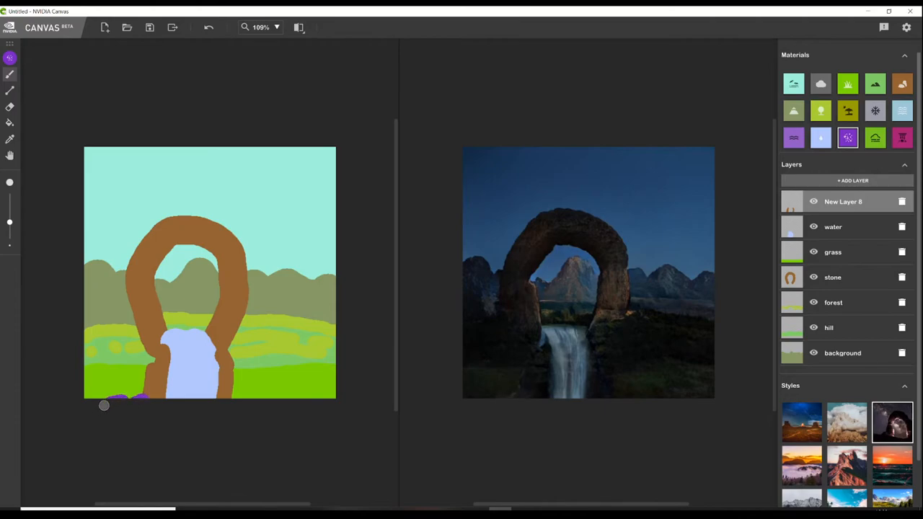
{"action": "left_click", "coordinate": [801, 423]}
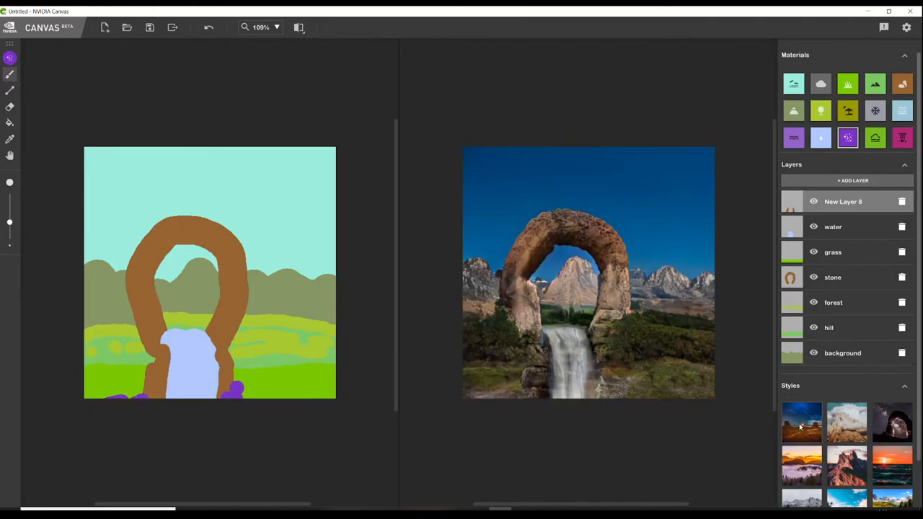
{"action": "left_click", "coordinate": [801, 422]}
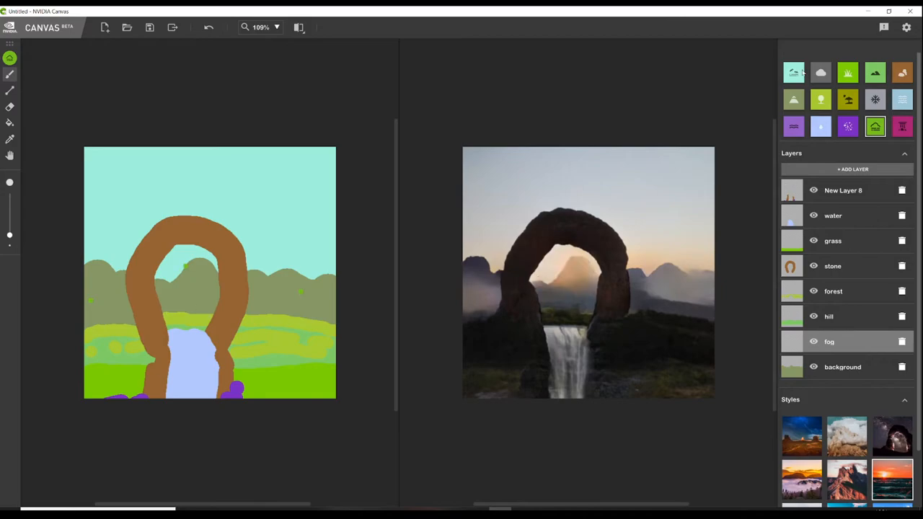
Select Clouds on a new layer and brush grey cloud shapes across the sky's top
{"action": "left_click", "coordinate": [843, 367]}
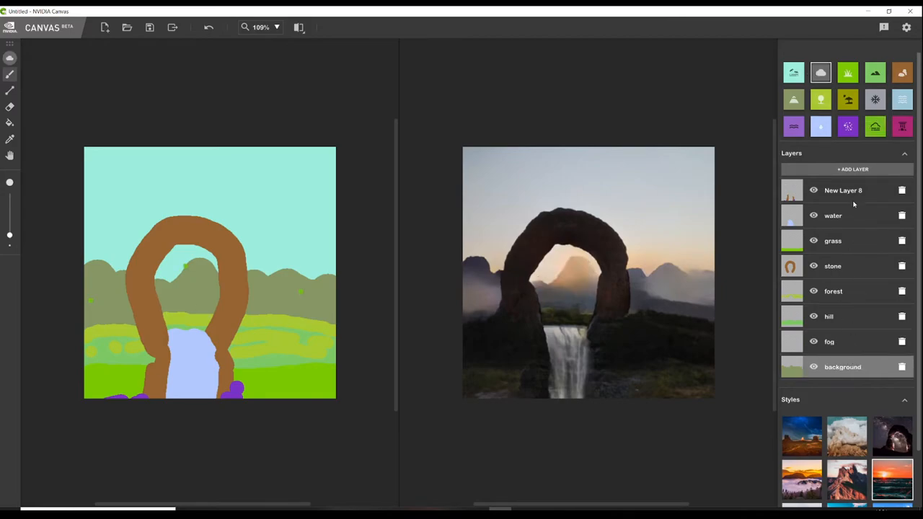
{"action": "left_click", "coordinate": [847, 170]}
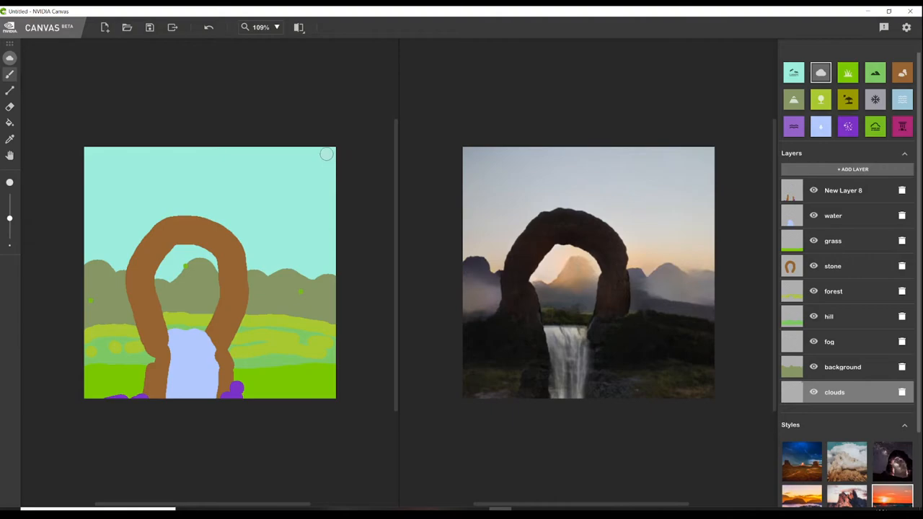
{"action": "left_click_drag", "start_coordinate": [326, 154], "coordinate": [303, 174]}
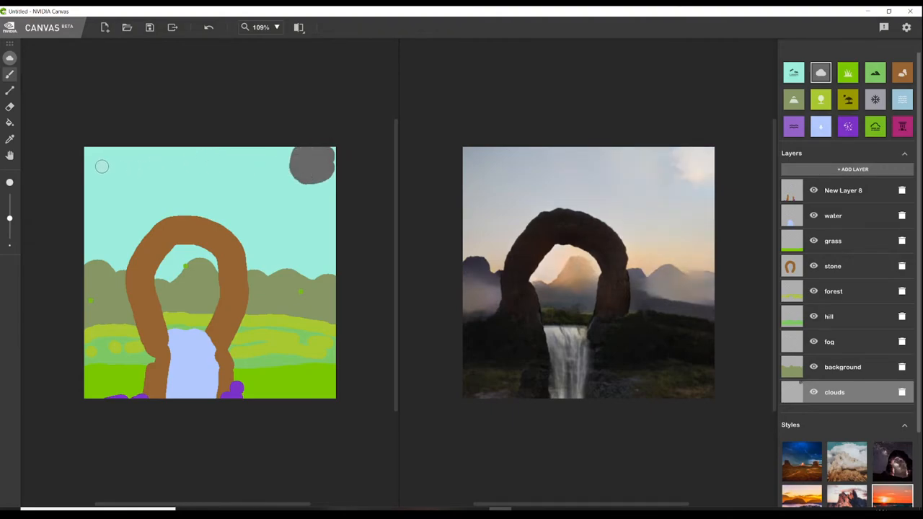
{"action": "left_click_drag", "start_coordinate": [101, 166], "coordinate": [175, 157]}
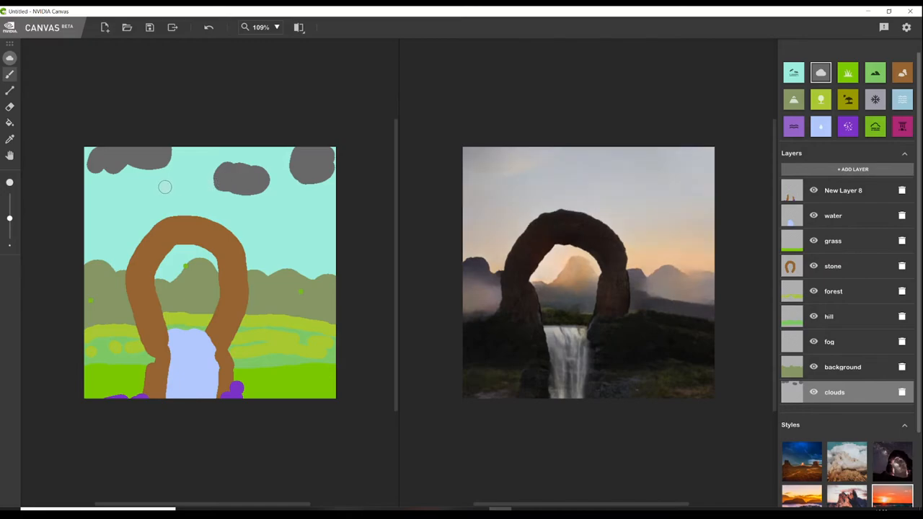
{"action": "mouse_move", "coordinate": [749, 334]}
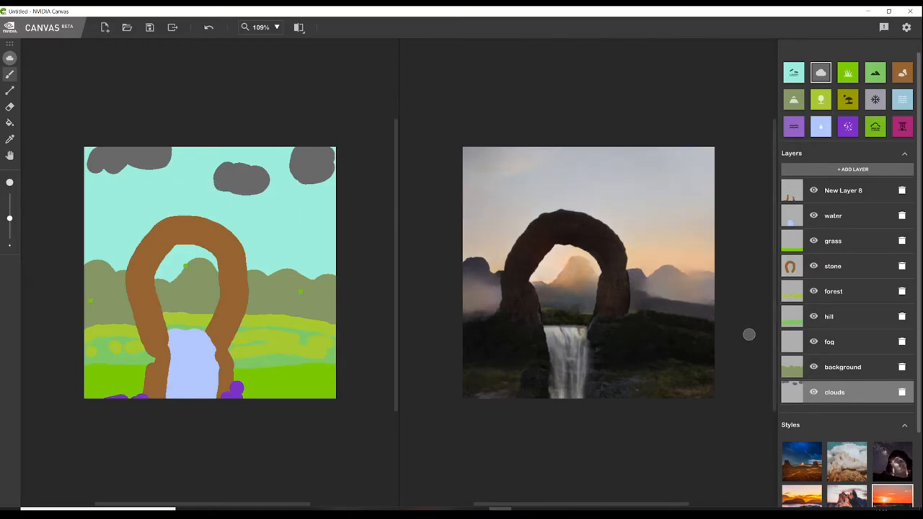
{"action": "mouse_move", "coordinate": [729, 310]}
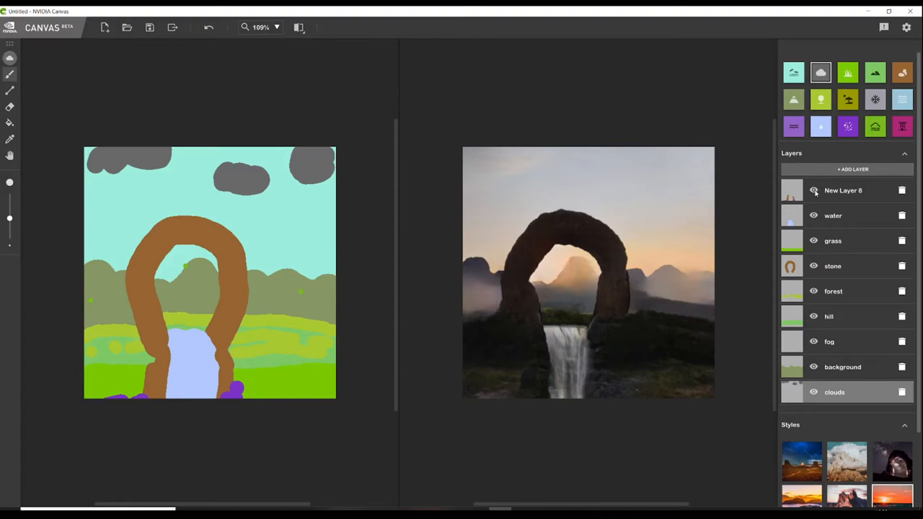
Paint a stream across the right-hand hills with Water on the water layer
{"action": "left_click", "coordinate": [813, 214]}
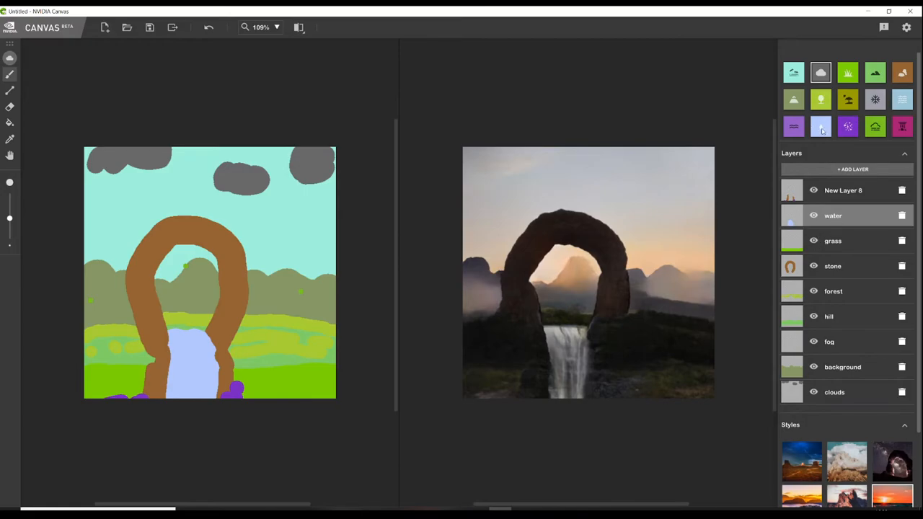
{"action": "left_click", "coordinate": [821, 126]}
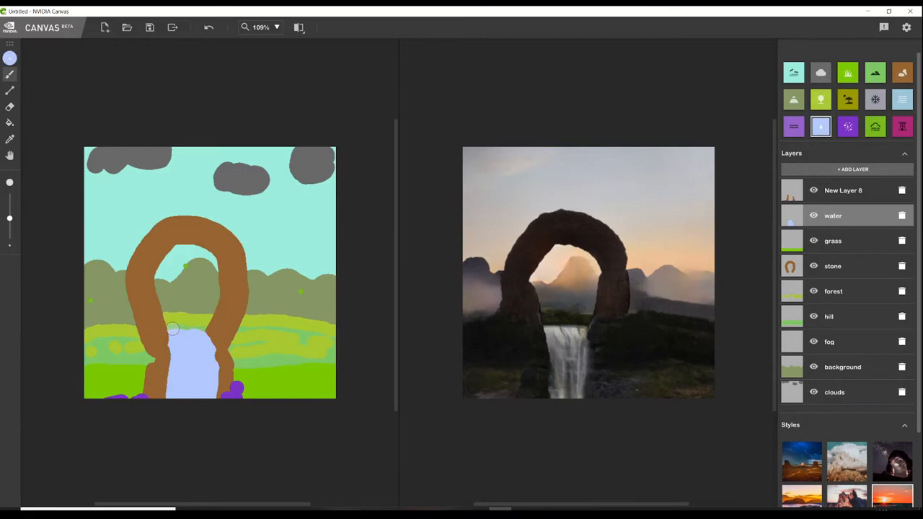
{"action": "left_click_drag", "start_coordinate": [173, 328], "coordinate": [204, 317]}
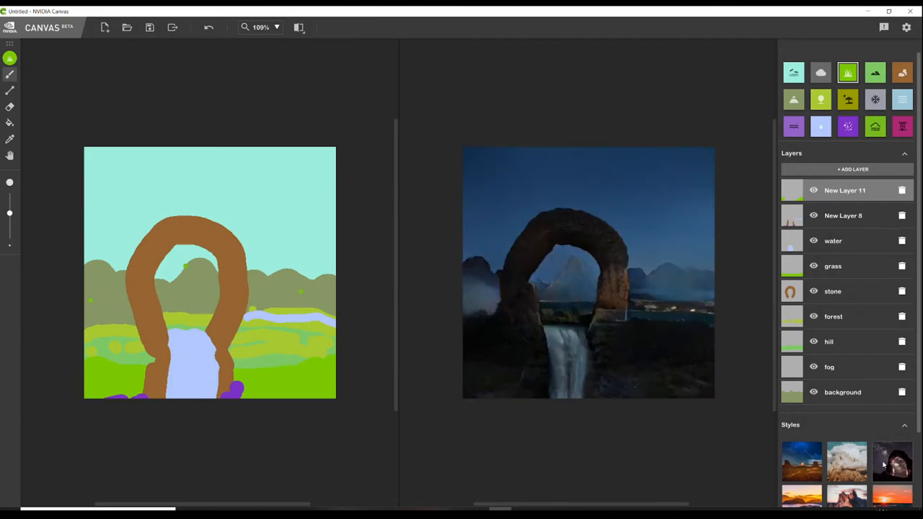
Cycle through the Styles thumbnails, settle on sunset, and bring up the Export window
{"action": "left_click", "coordinate": [891, 513]}
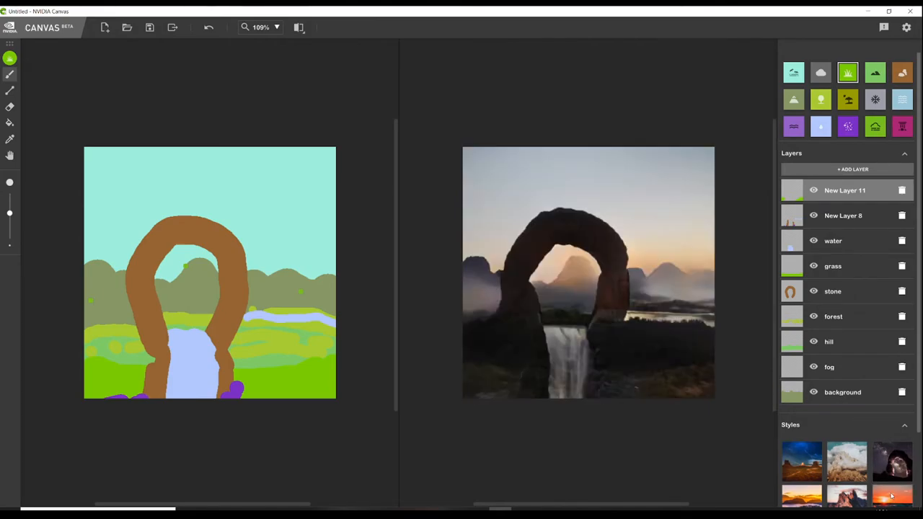
{"action": "left_click", "coordinate": [801, 462]}
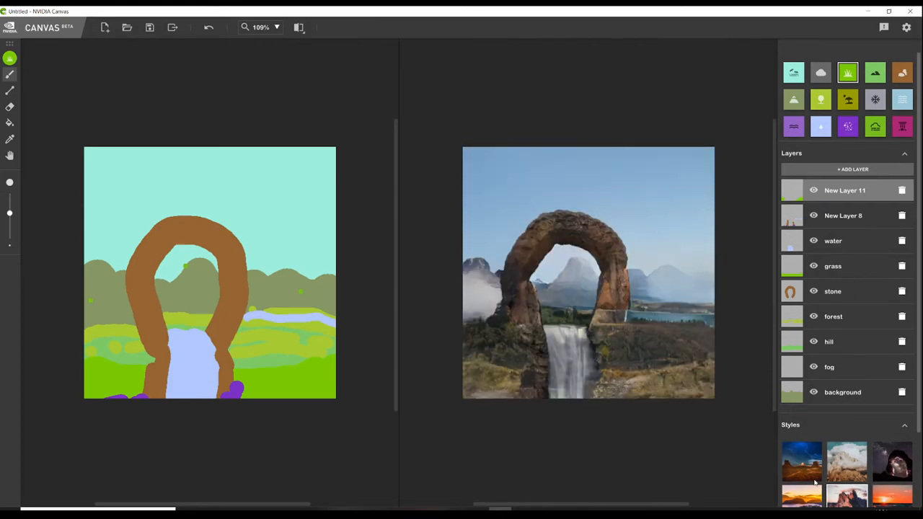
{"action": "left_click", "coordinate": [891, 414]}
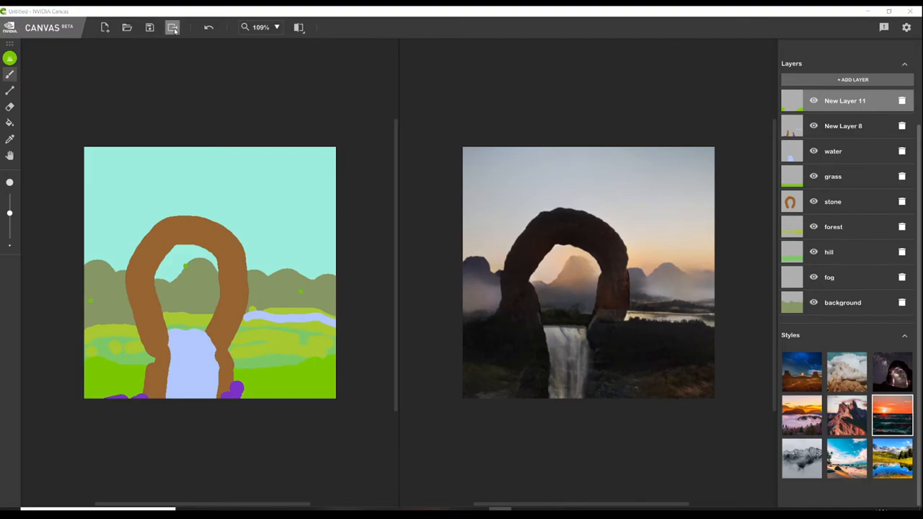
{"action": "left_click", "coordinate": [171, 29]}
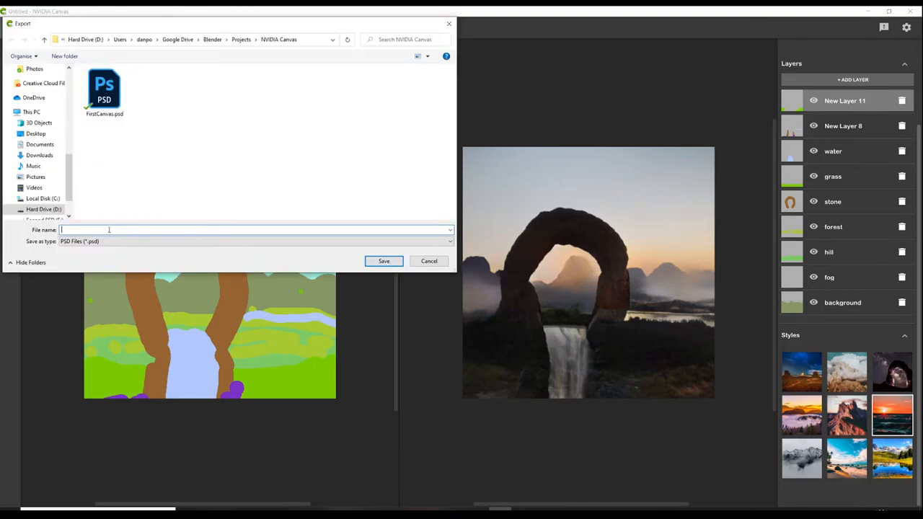
Enter a file name like SecondCanvas and save it as a PSD file
{"action": "type", "text": "S"}
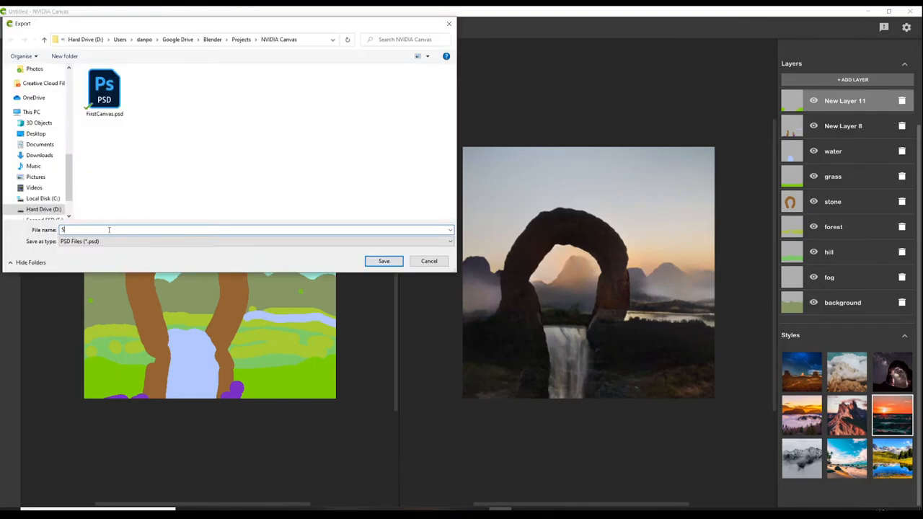
{"action": "type", "text": "ecop"}
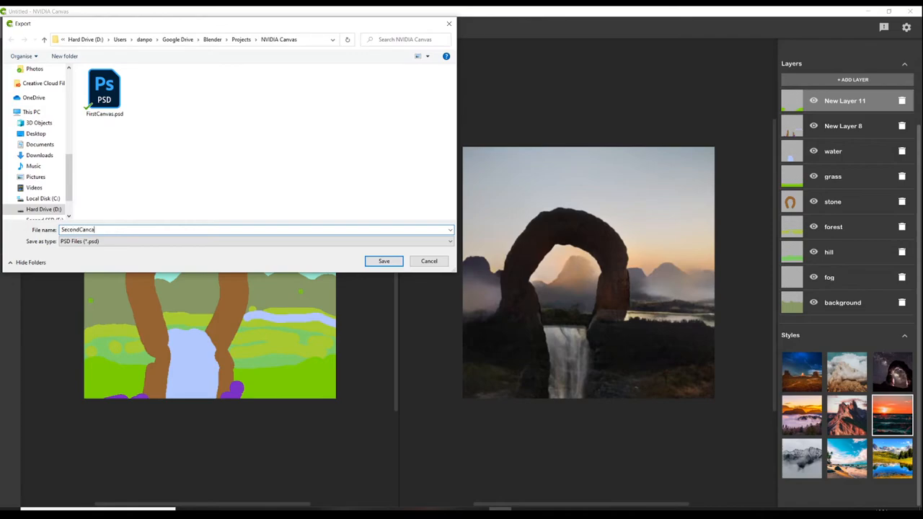
{"action": "left_click", "coordinate": [384, 261]}
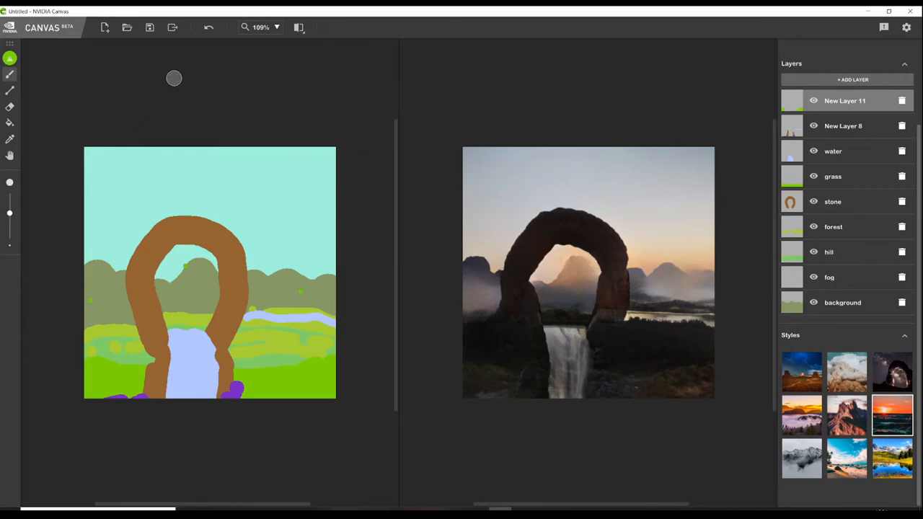
{"action": "mouse_move", "coordinate": [169, 70]}
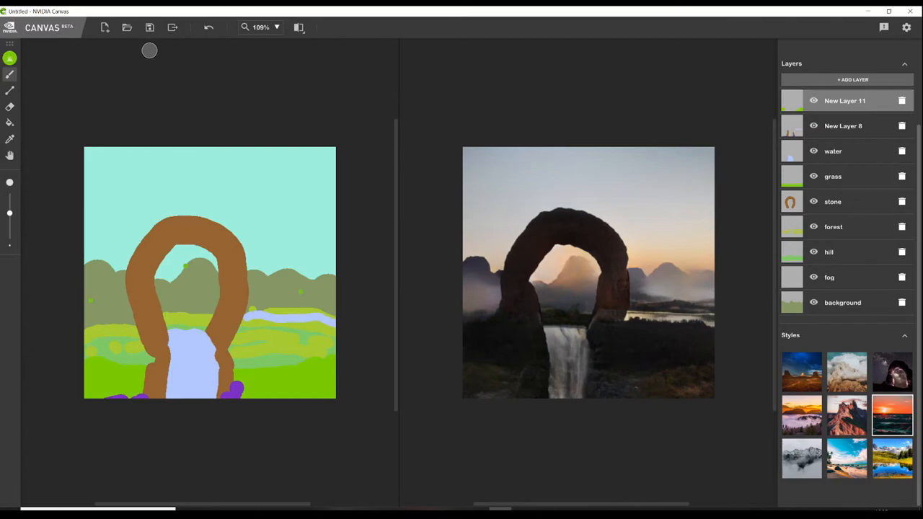
{"action": "mouse_move", "coordinate": [133, 49]}
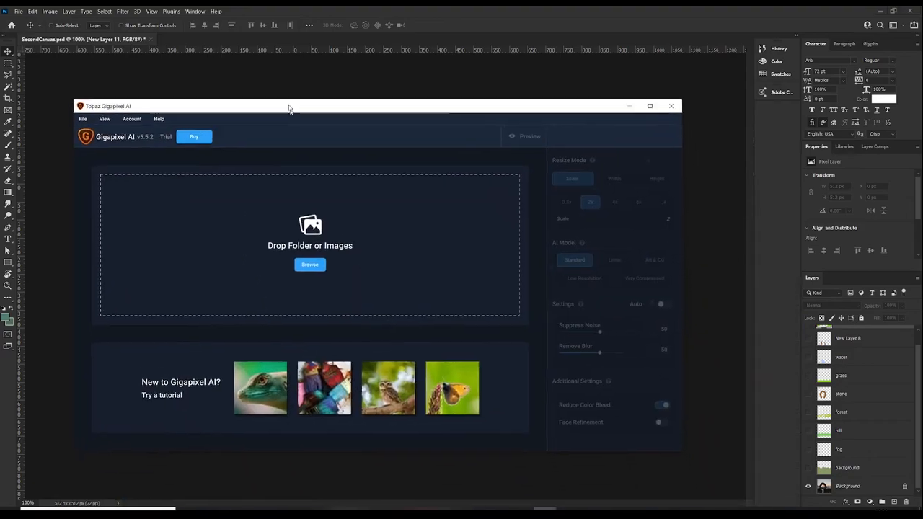
Bring File Explorer forward to locate the exported arch image
{"action": "left_click", "coordinate": [309, 265]}
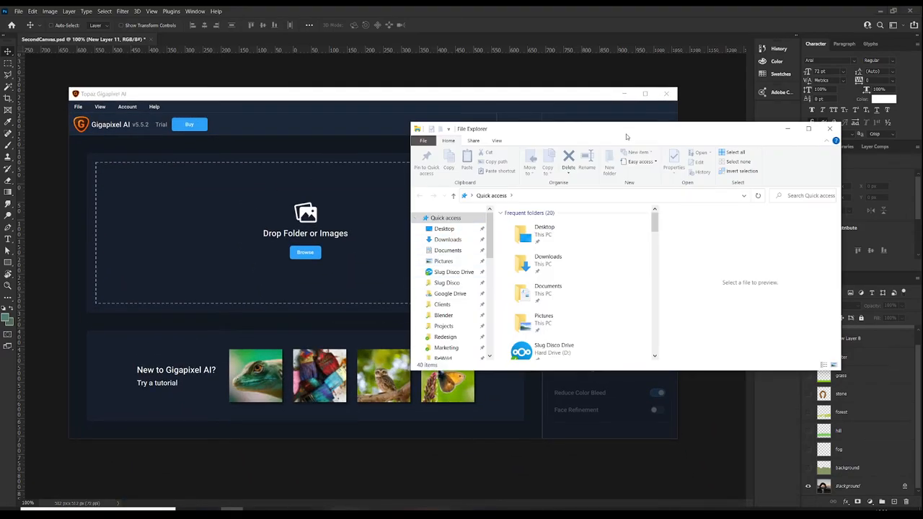
{"action": "left_click", "coordinate": [830, 128]}
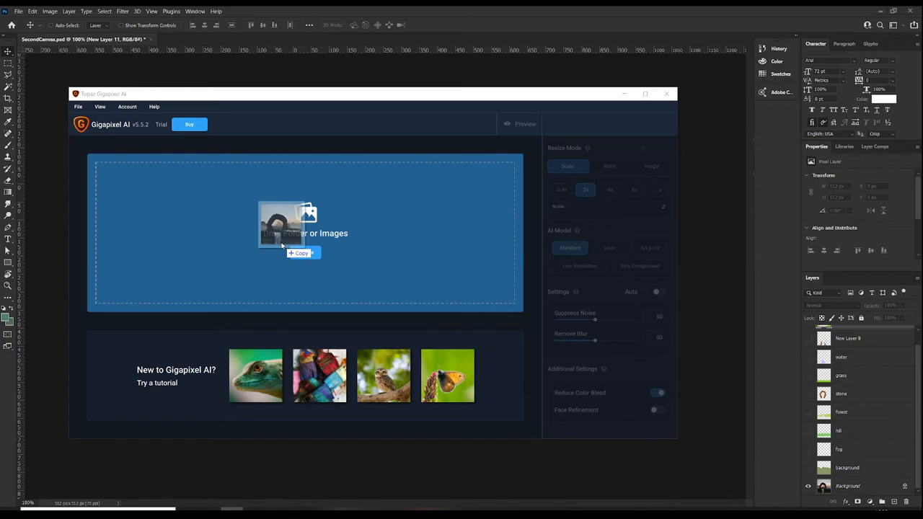
Load the dropped arch image and choose the 6x scale (3072×3072 px)
{"action": "left_click", "coordinate": [292, 227]}
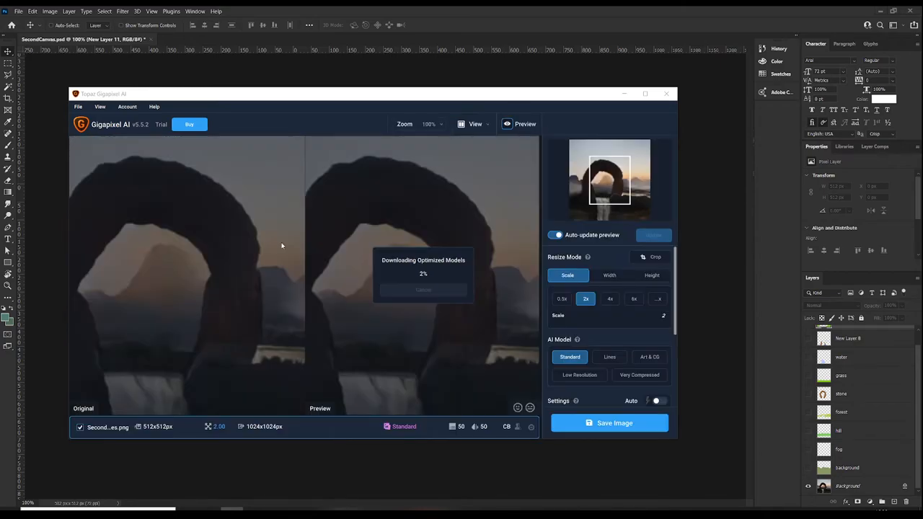
{"action": "mouse_move", "coordinate": [410, 305]}
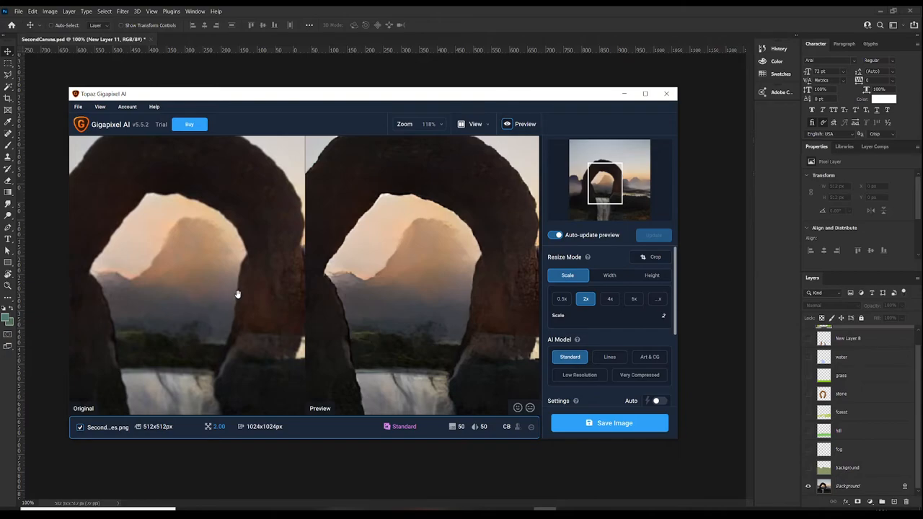
{"action": "mouse_move", "coordinate": [230, 332]}
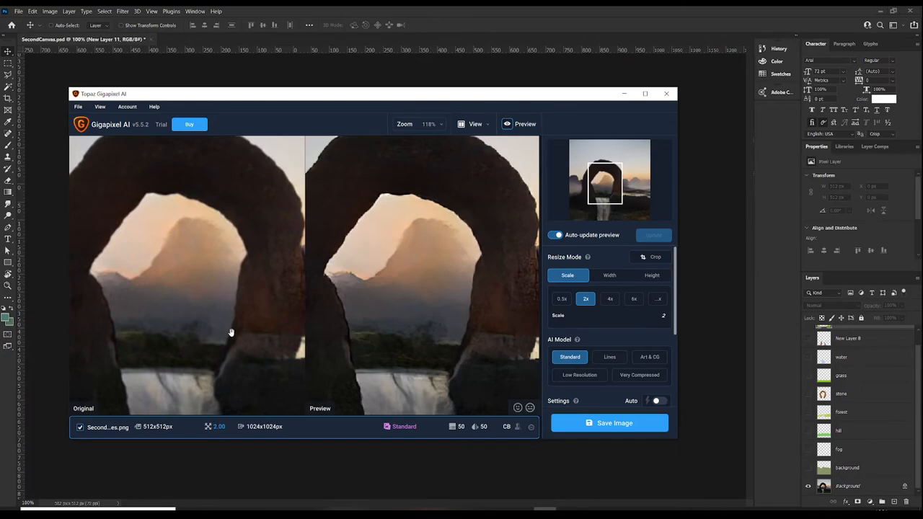
{"action": "mouse_move", "coordinate": [649, 308]}
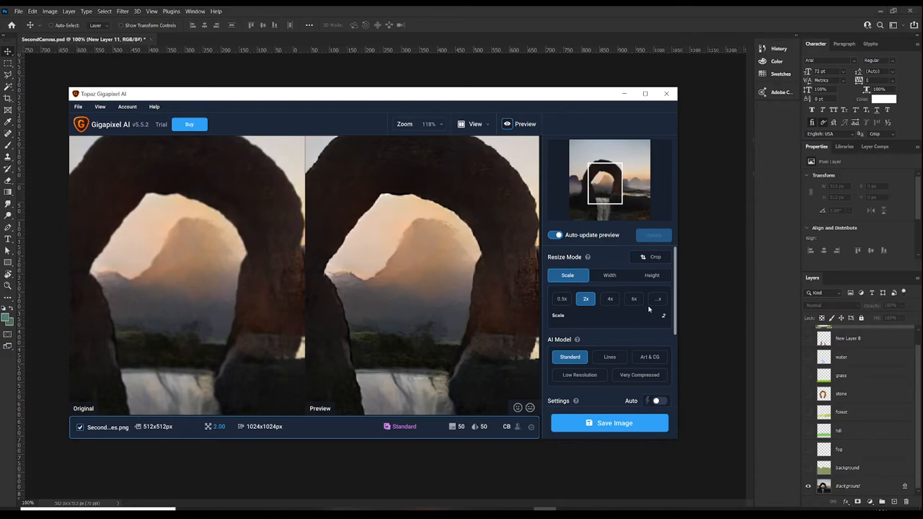
{"action": "left_click", "coordinate": [633, 299]}
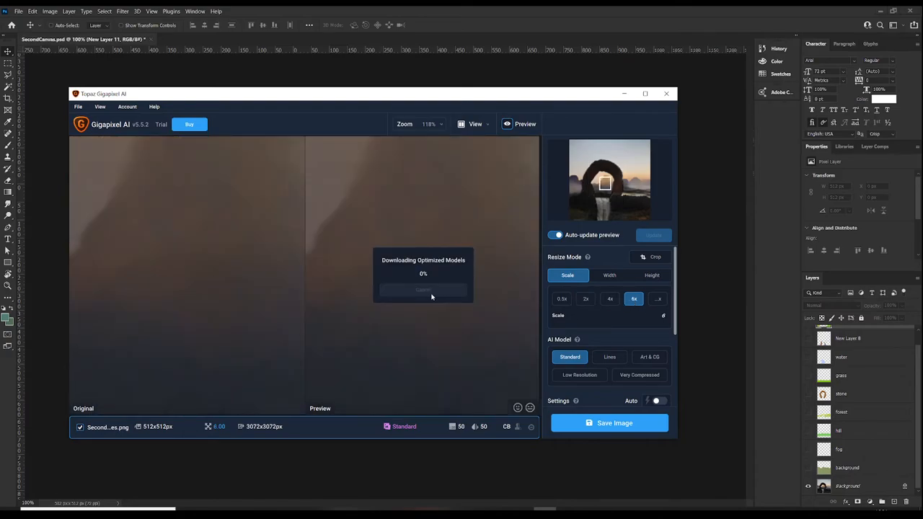
{"action": "mouse_move", "coordinate": [310, 286]}
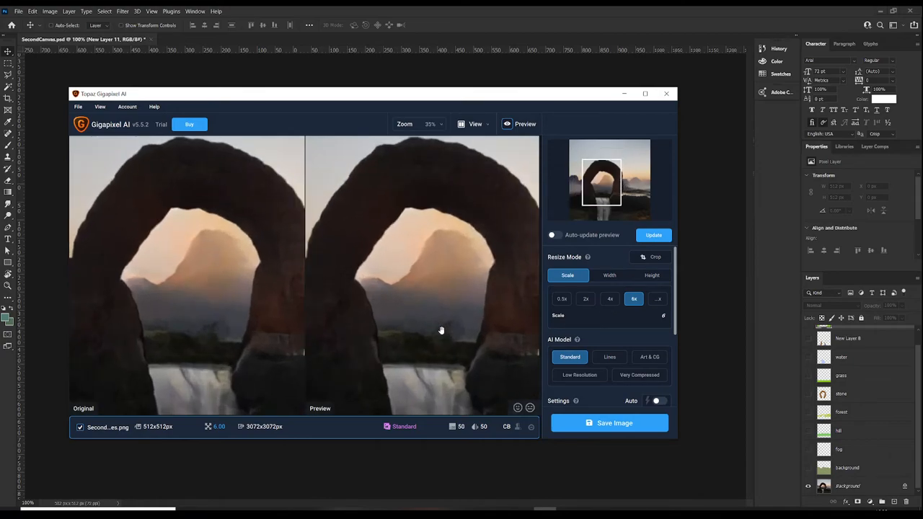
{"action": "mouse_move", "coordinate": [570, 357]}
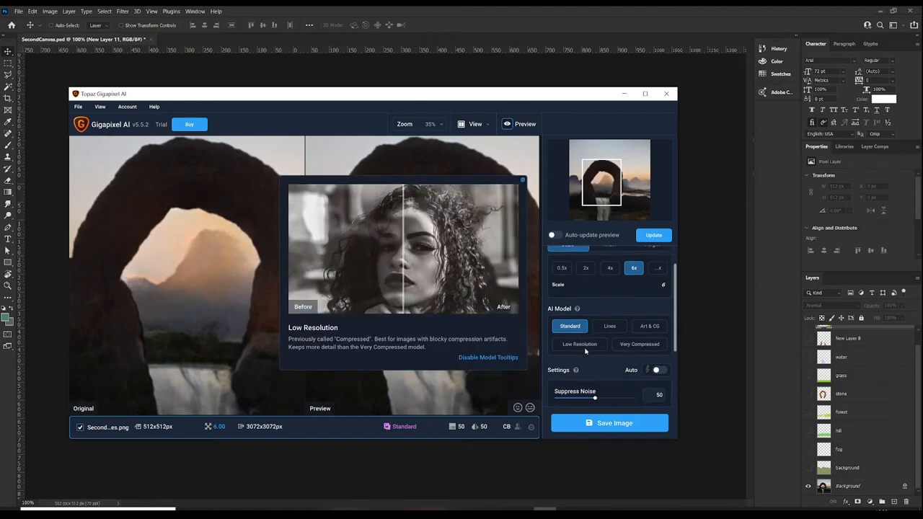
Switch to the Low Resolution model and zoom in to compare arch and waterfall detail
{"action": "left_click", "coordinate": [579, 345]}
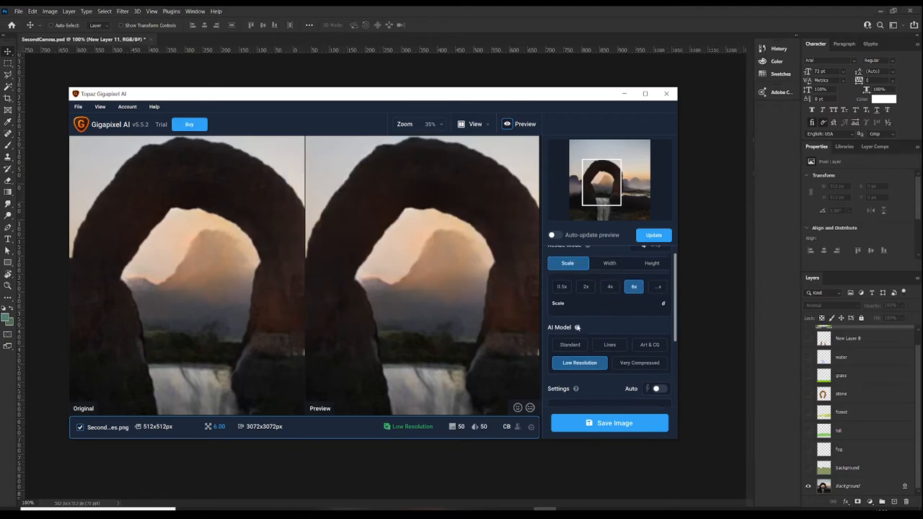
{"action": "mouse_move", "coordinate": [580, 363]}
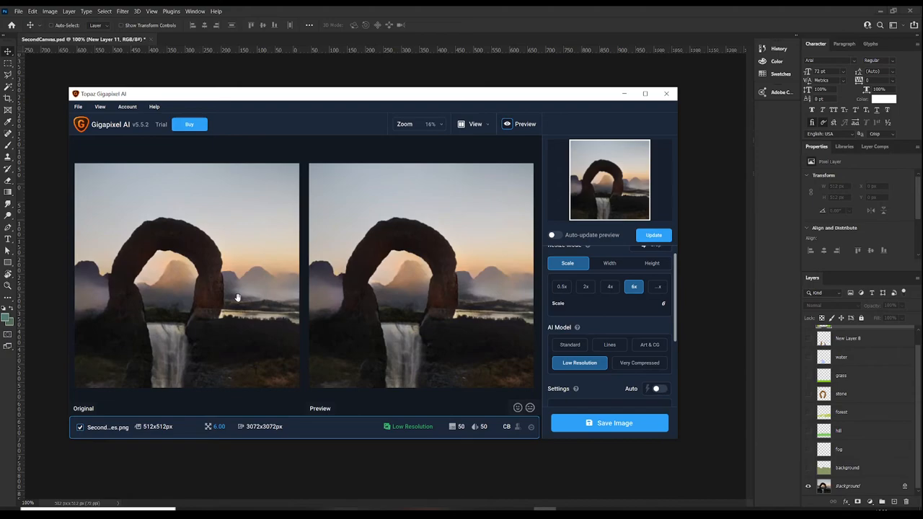
{"action": "mouse_move", "coordinate": [201, 222]}
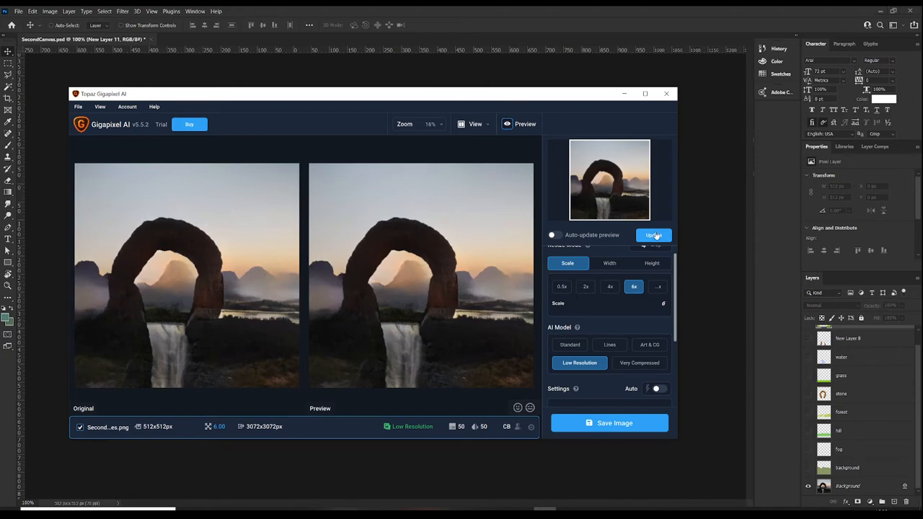
{"action": "left_click", "coordinate": [654, 235]}
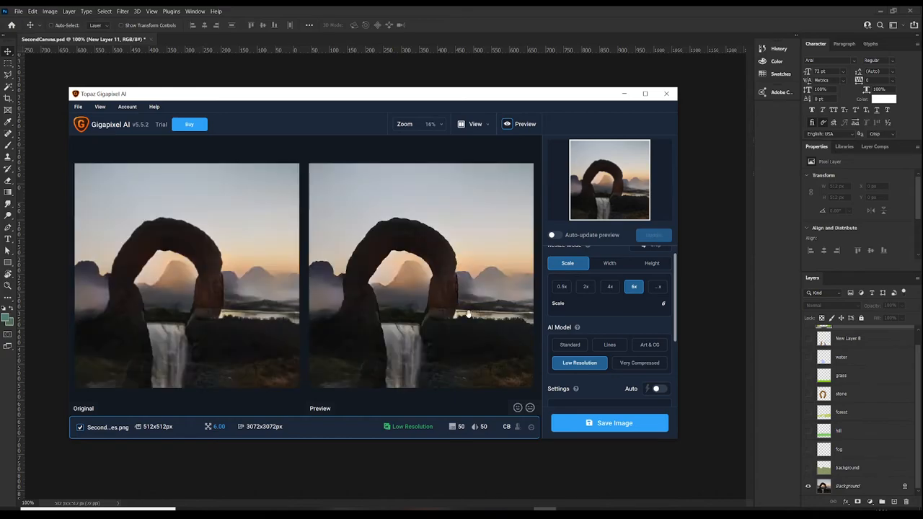
{"action": "mouse_move", "coordinate": [579, 363]}
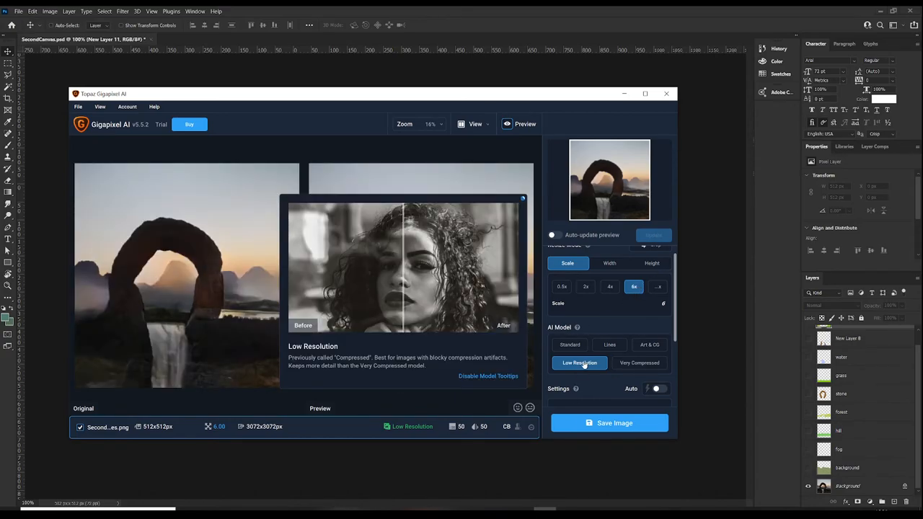
{"action": "mouse_move", "coordinate": [132, 247]}
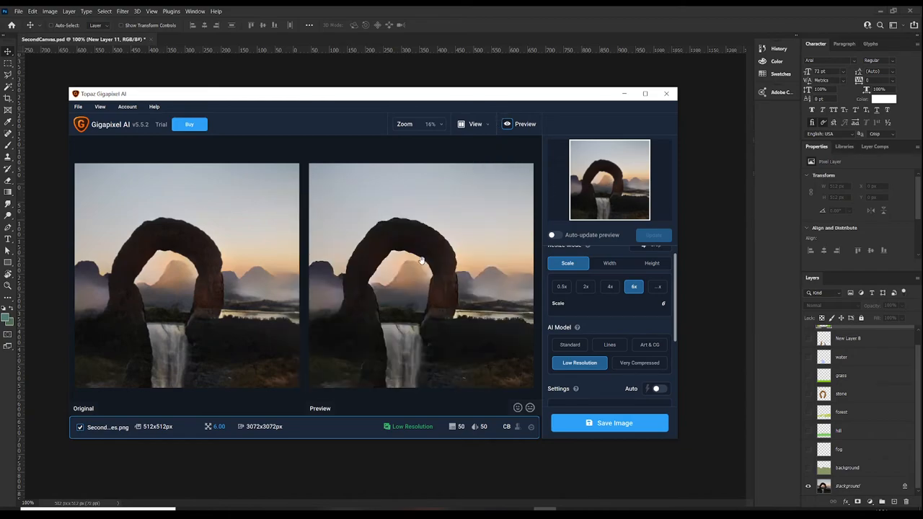
{"action": "mouse_move", "coordinate": [418, 310]}
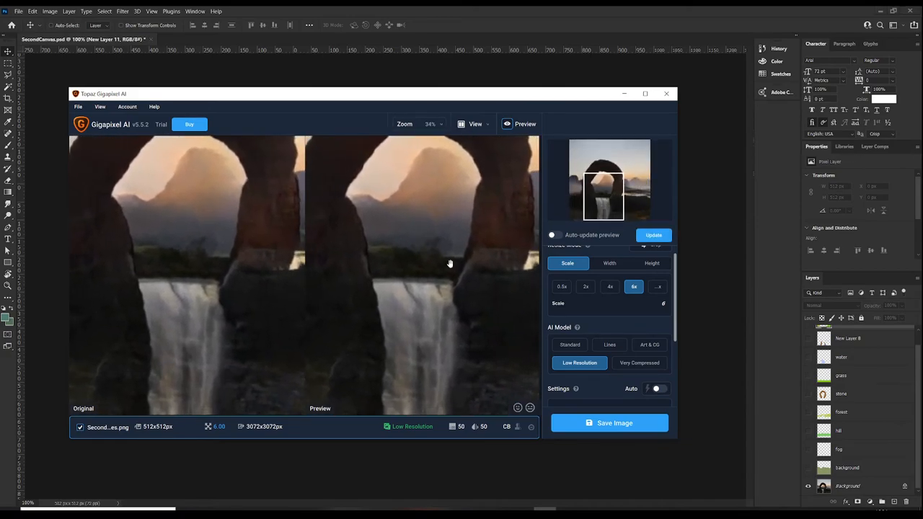
{"action": "left_click", "coordinate": [654, 235]}
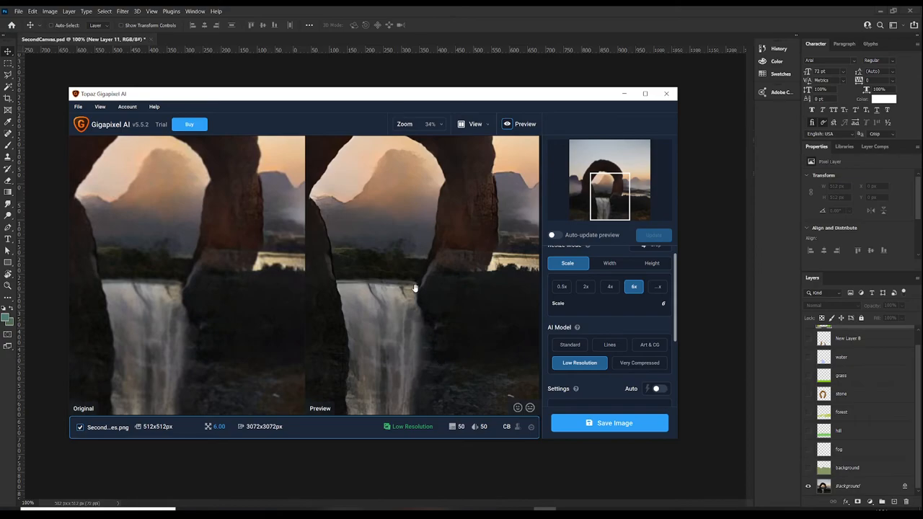
{"action": "mouse_move", "coordinate": [453, 254]}
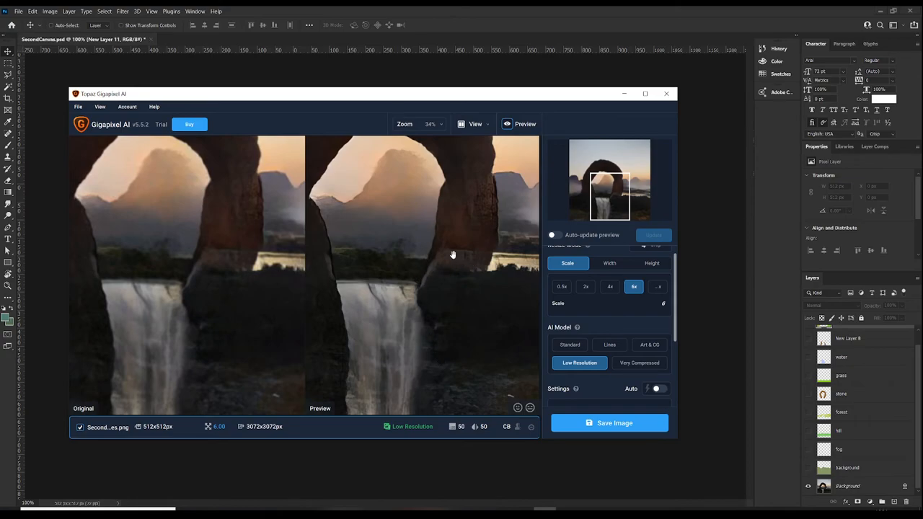
{"action": "mouse_move", "coordinate": [454, 299]}
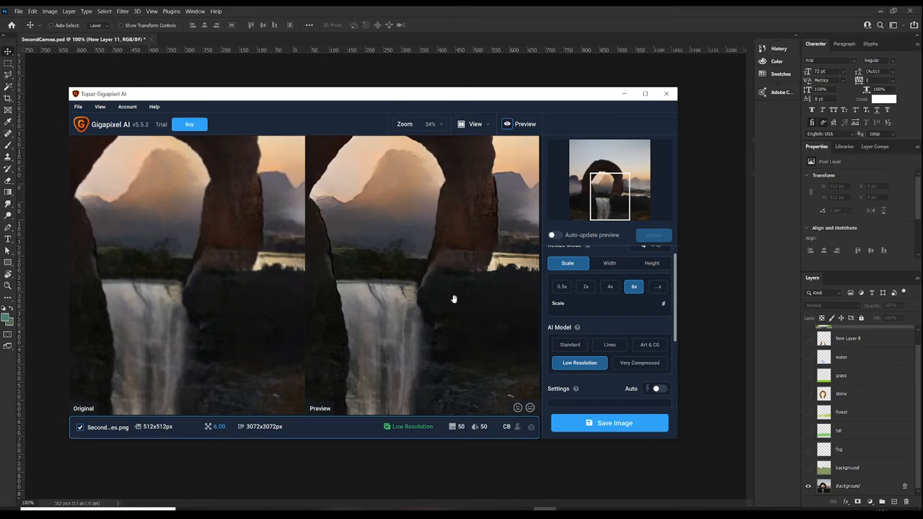
{"action": "mouse_move", "coordinate": [415, 278]}
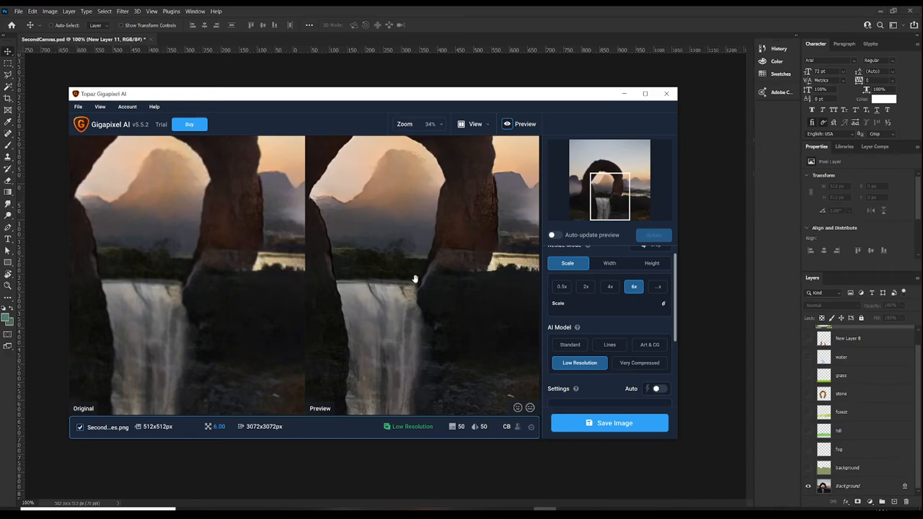
{"action": "mouse_move", "coordinate": [400, 292]}
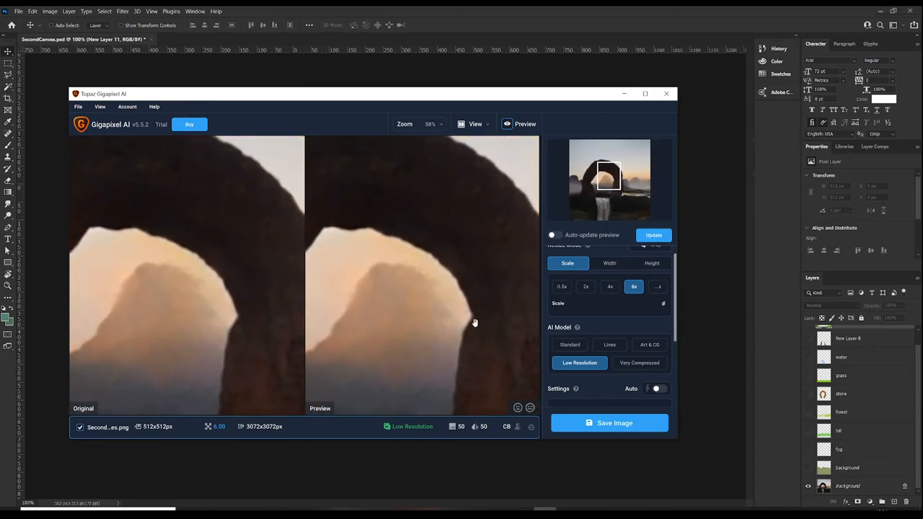
{"action": "left_click", "coordinate": [654, 236]}
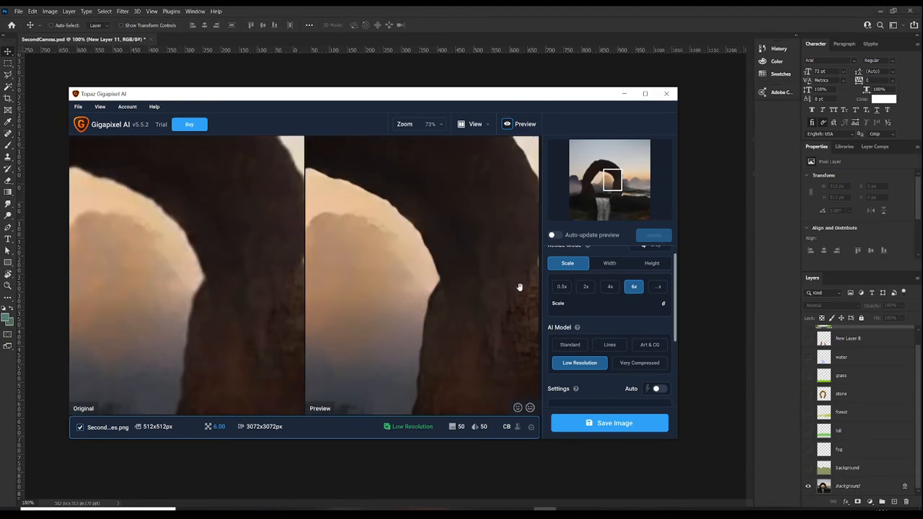
{"action": "mouse_move", "coordinate": [430, 320]}
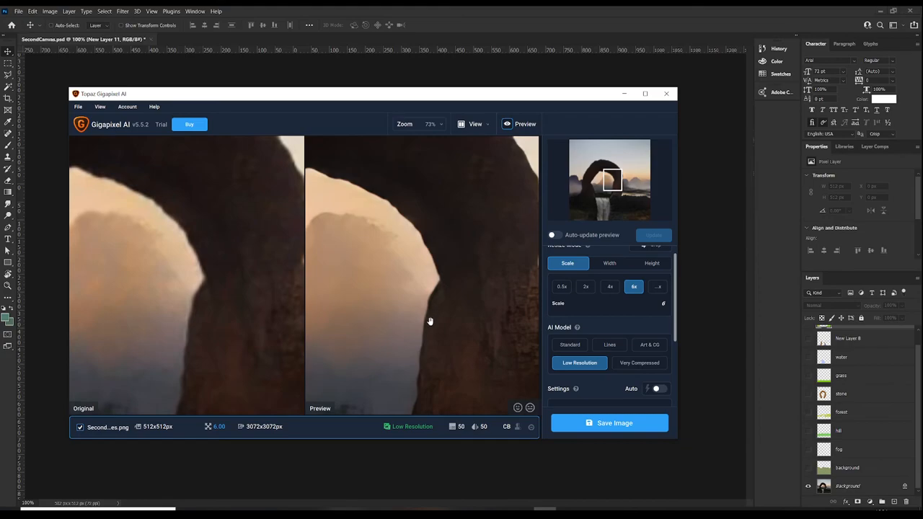
{"action": "mouse_move", "coordinate": [422, 236]}
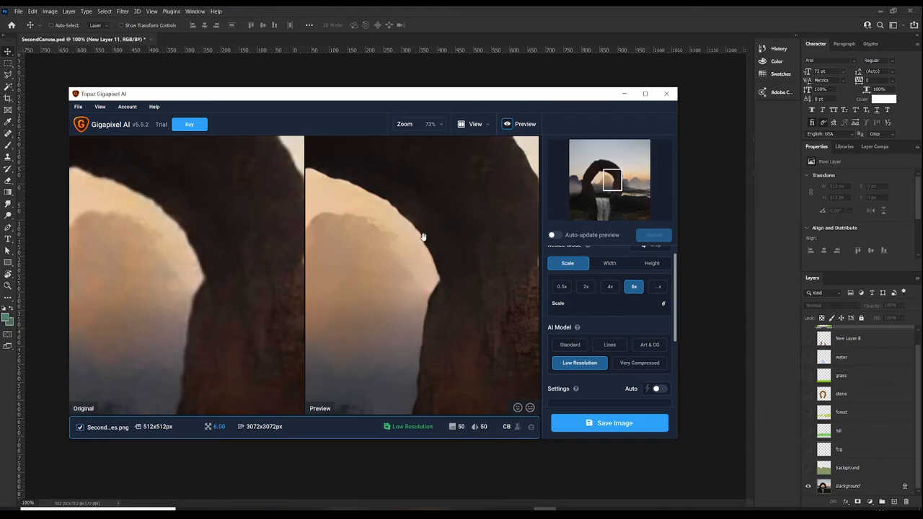
{"action": "mouse_move", "coordinate": [180, 345]}
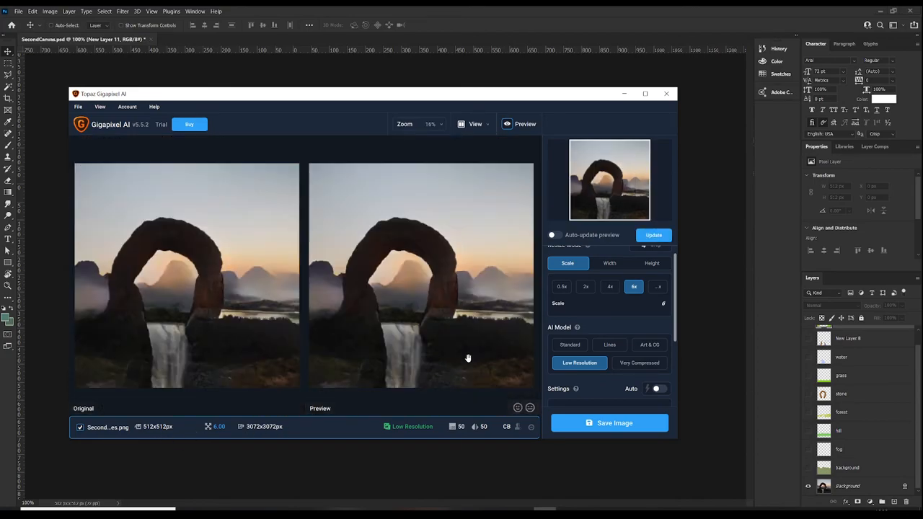
{"action": "left_click", "coordinate": [655, 272]}
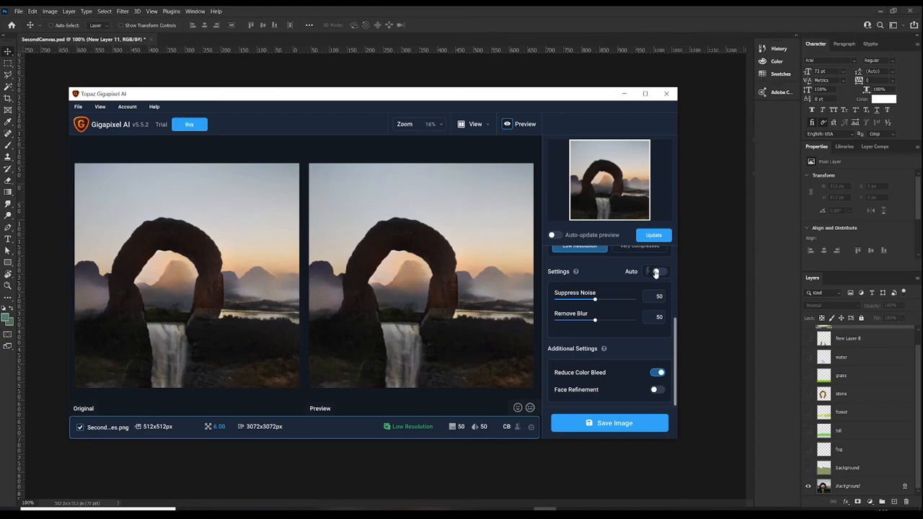
Enable Auto settings (noise 20, blur 80), update the preview, and start saving
{"action": "left_click", "coordinate": [655, 271]}
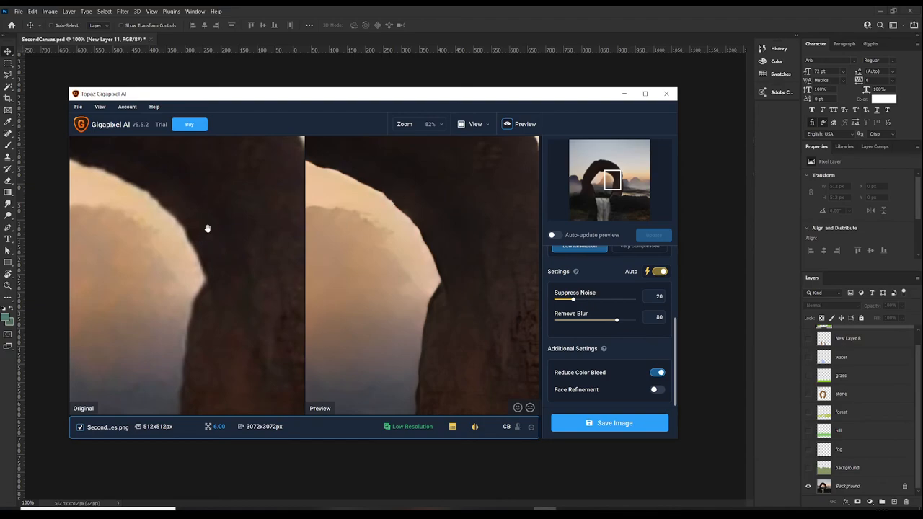
{"action": "mouse_move", "coordinate": [424, 321]}
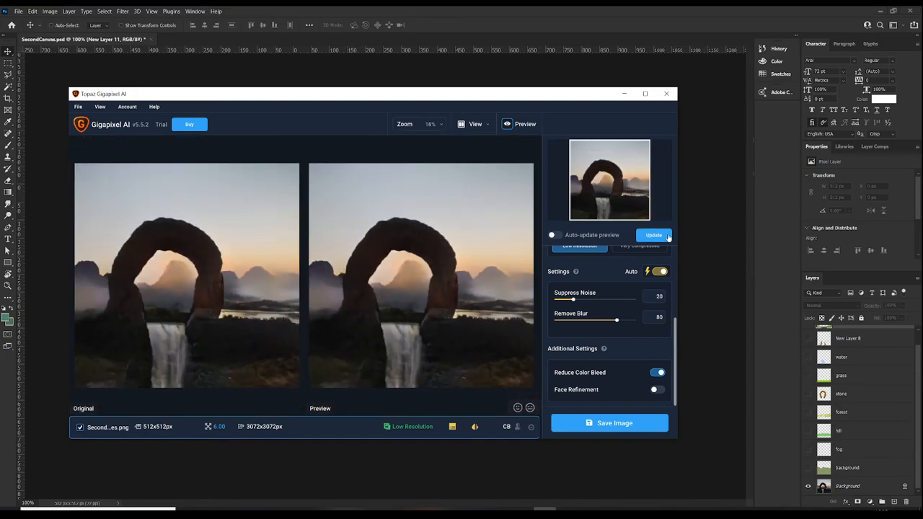
{"action": "left_click", "coordinate": [653, 236]}
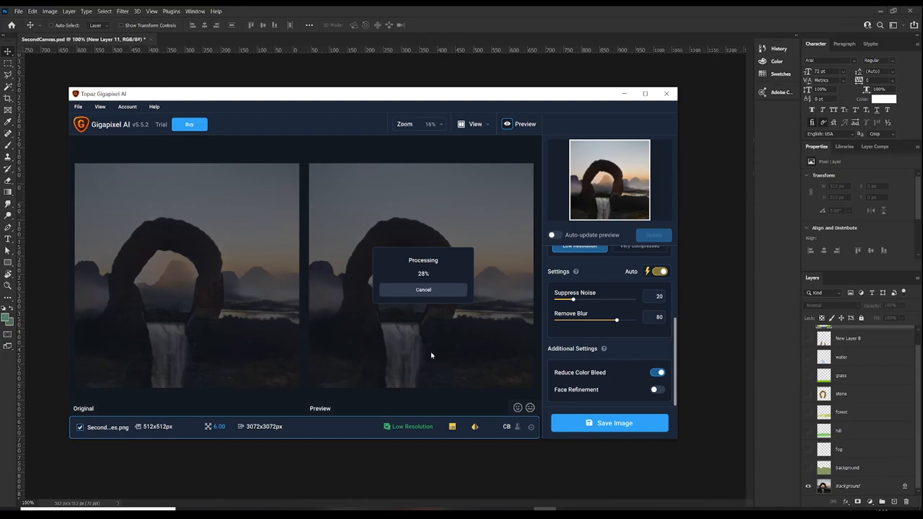
{"action": "mouse_move", "coordinate": [361, 355]}
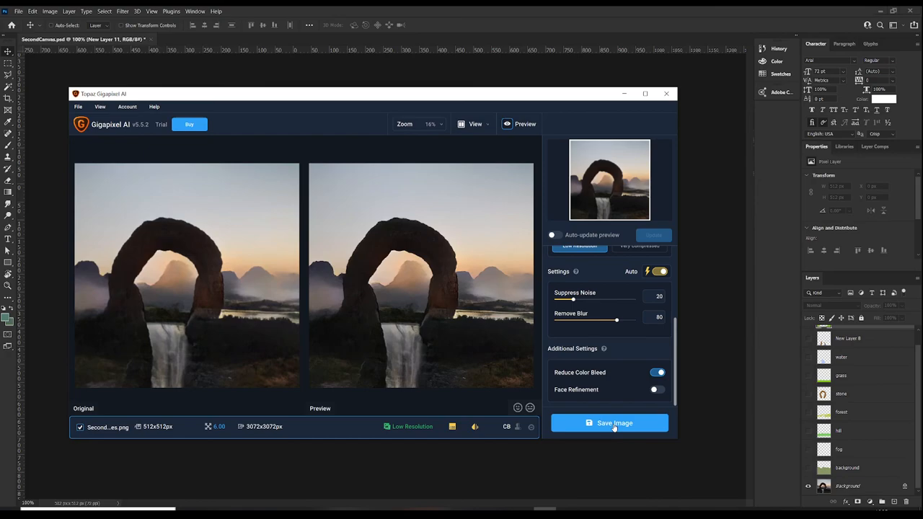
{"action": "left_click", "coordinate": [610, 422]}
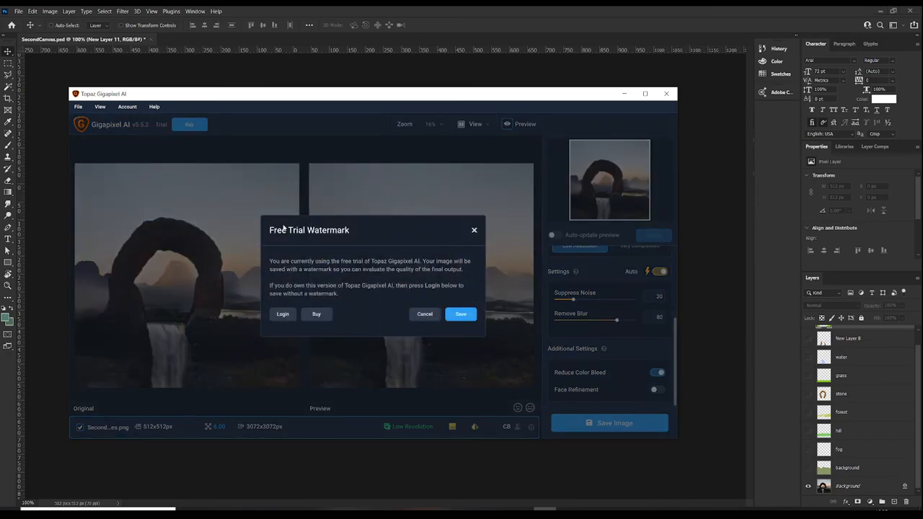
Save the watermarked 6x upscaled arch image as a PNG next to the original
{"action": "left_click", "coordinate": [460, 315]}
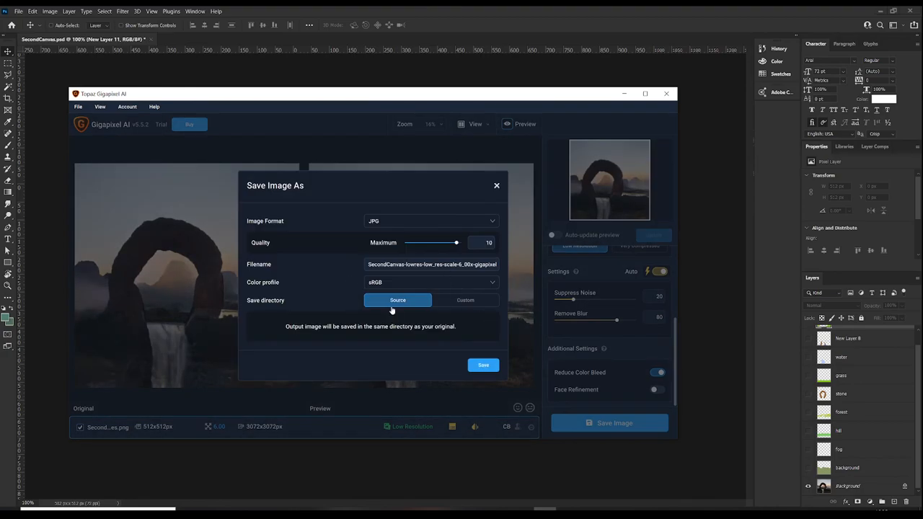
{"action": "left_click", "coordinate": [430, 220]}
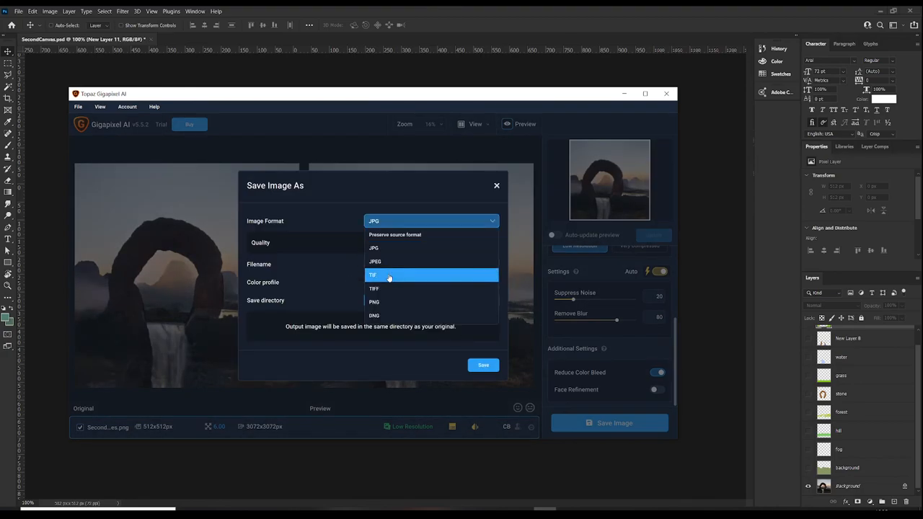
{"action": "mouse_move", "coordinate": [395, 302]}
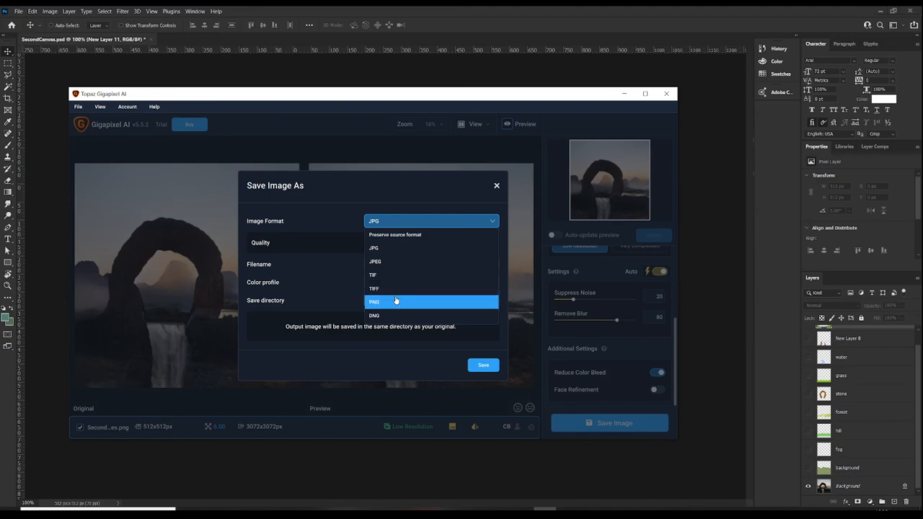
{"action": "left_click", "coordinate": [395, 301]}
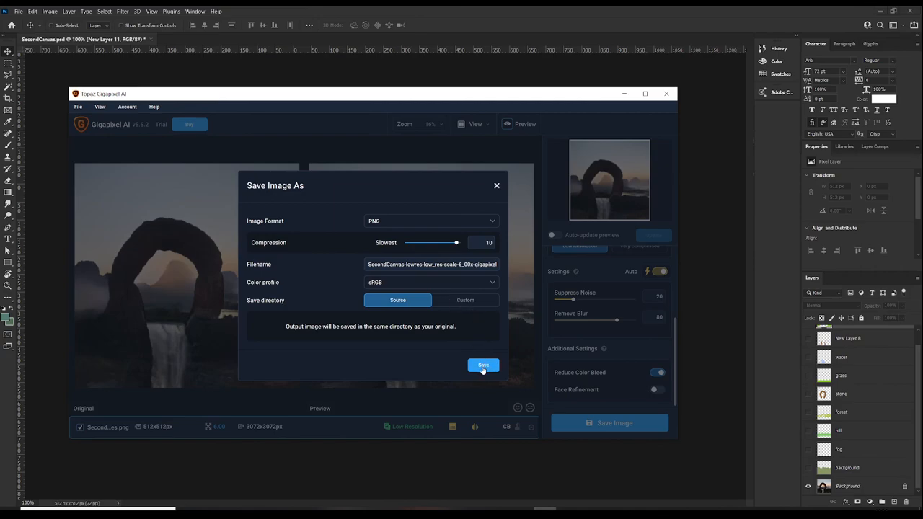
{"action": "left_click", "coordinate": [482, 365]}
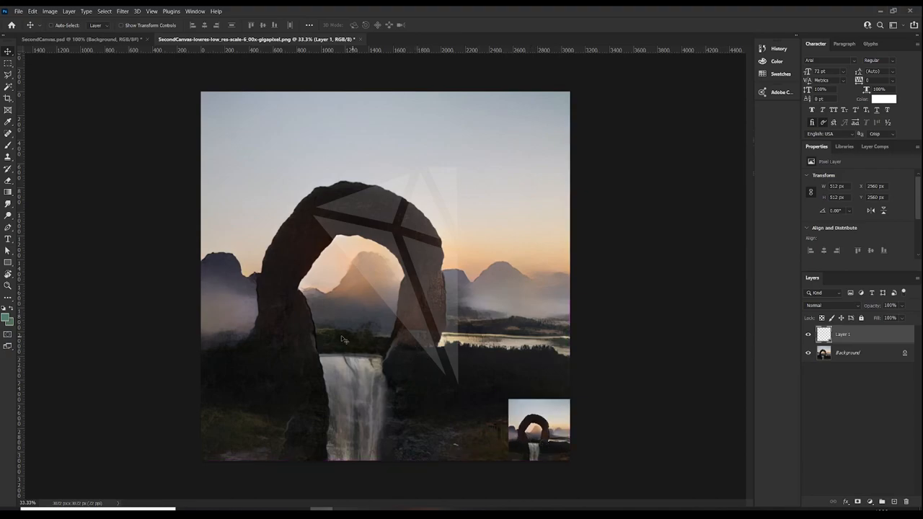
{"action": "mouse_move", "coordinate": [403, 328]}
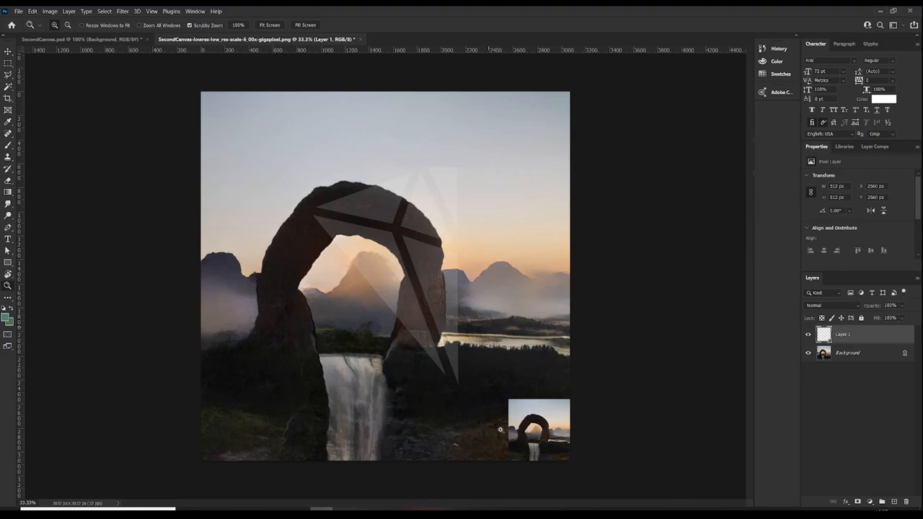
{"action": "mouse_move", "coordinate": [607, 305]}
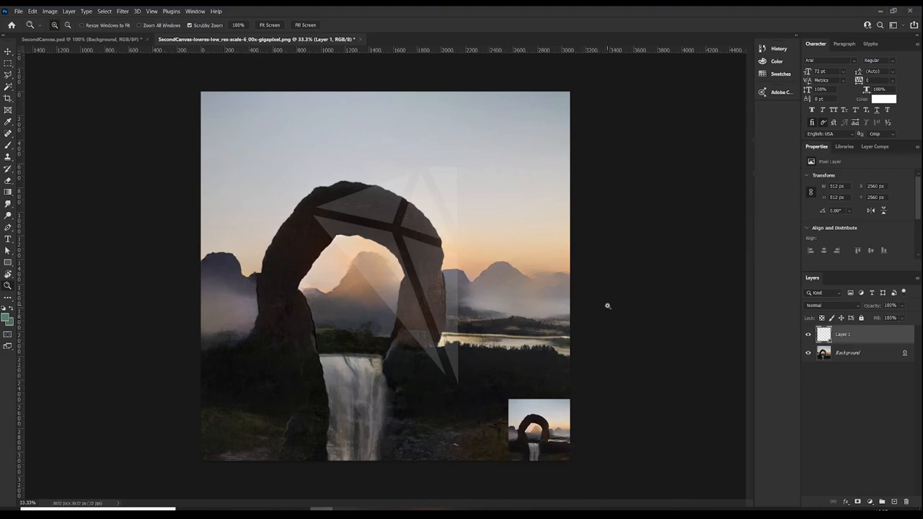
{"action": "mouse_move", "coordinate": [601, 421]}
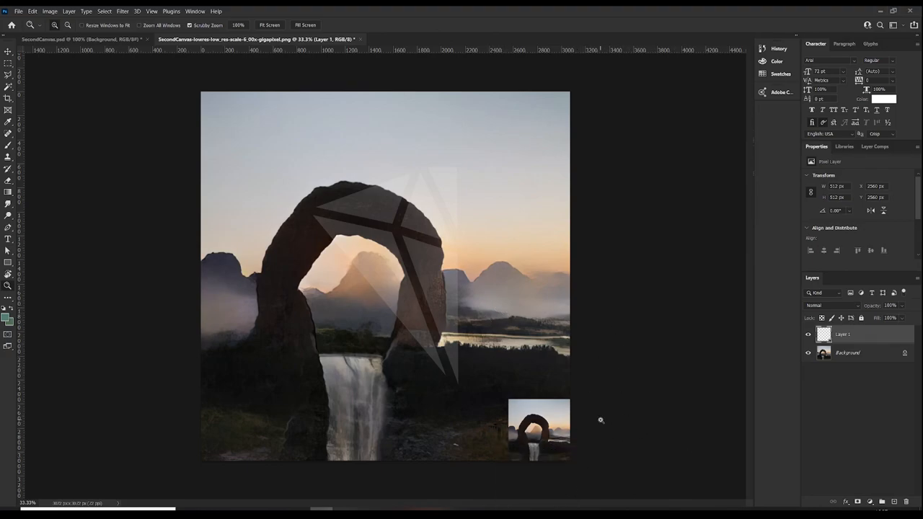